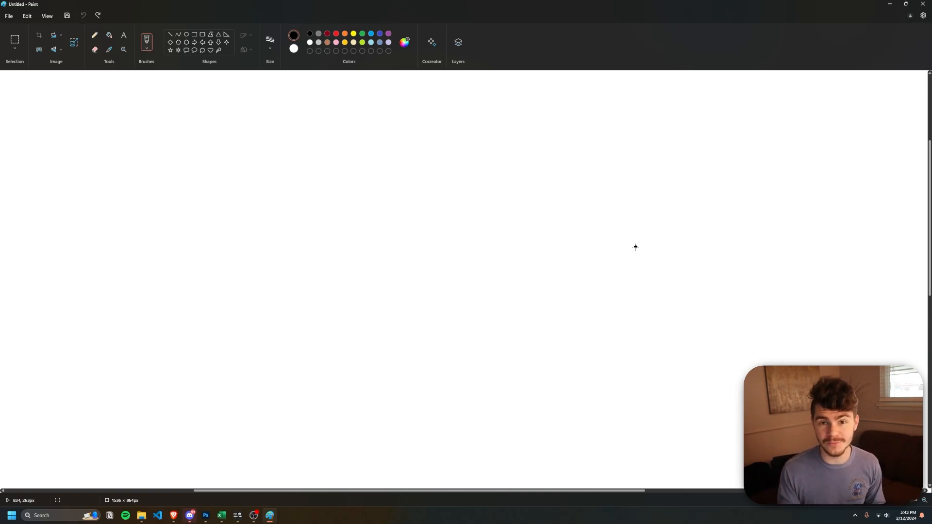
{"action": "left_click_drag", "start_coordinate": [110, 116], "coordinate": [111, 194]}
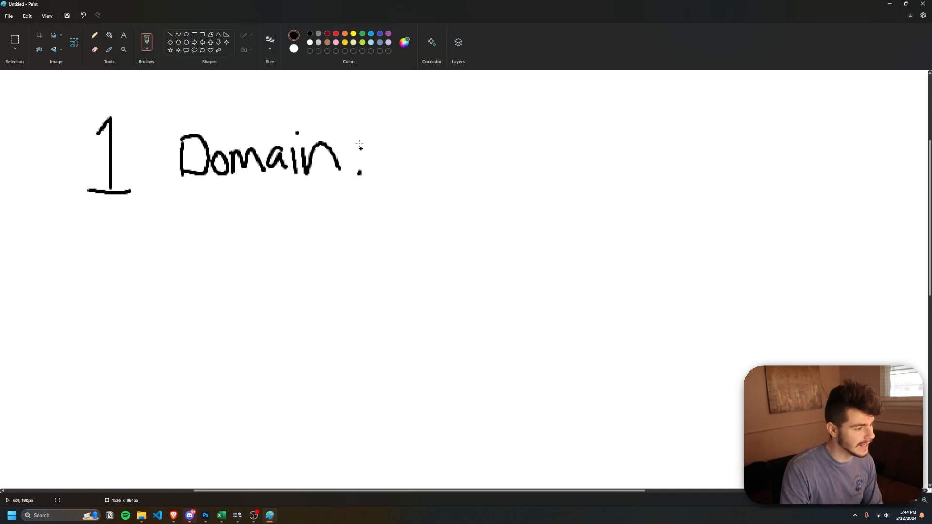
{"action": "left_click_drag", "start_coordinate": [411, 161], "coordinate": [842, 167]}
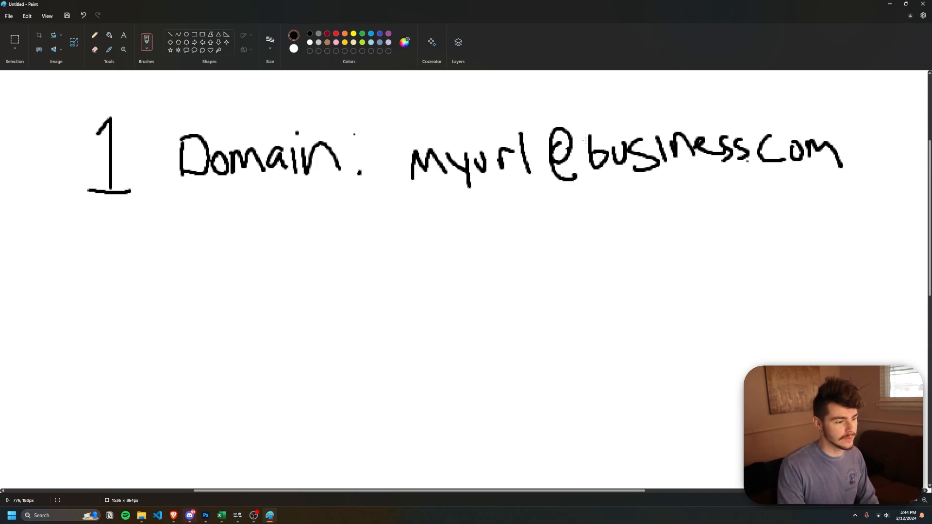
{"action": "left_click_drag", "start_coordinate": [592, 188], "coordinate": [852, 185]}
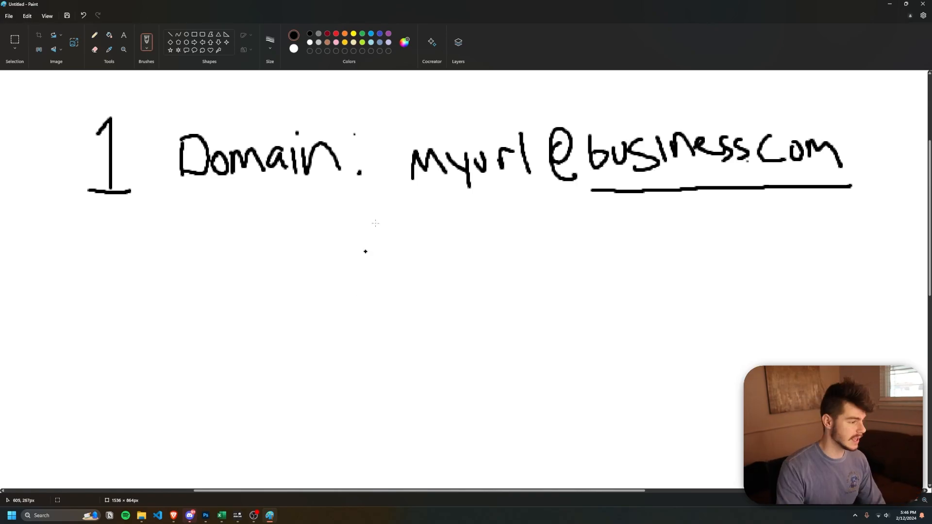
Sketch '2 MX' as a boxed E with an arrow to a box of text lines
{"action": "left_click_drag", "start_coordinate": [78, 238], "coordinate": [267, 280]}
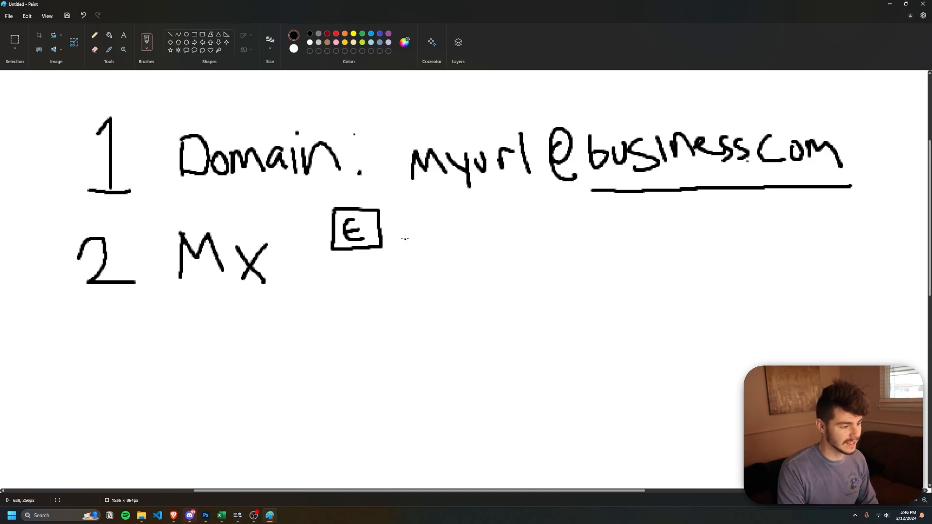
{"action": "left_click_drag", "start_coordinate": [404, 239], "coordinate": [571, 244]}
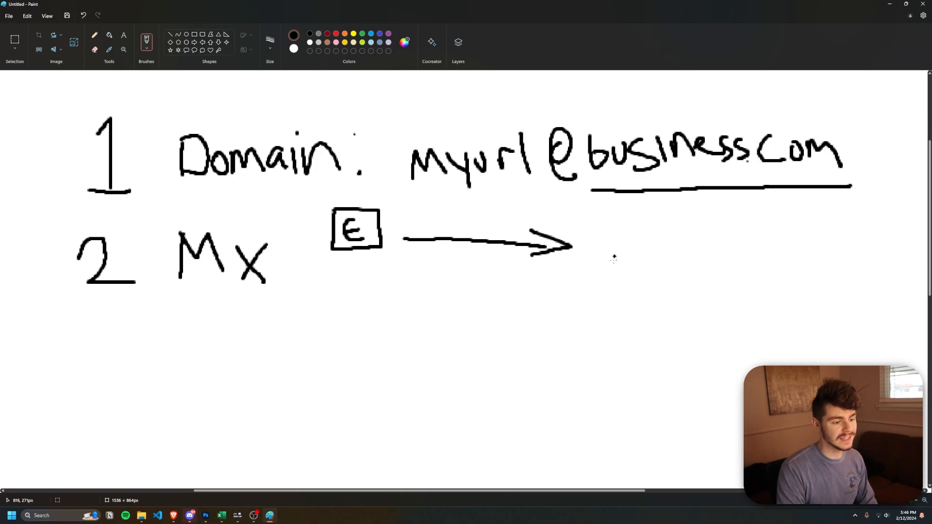
{"action": "left_click_drag", "start_coordinate": [589, 238], "coordinate": [741, 291]}
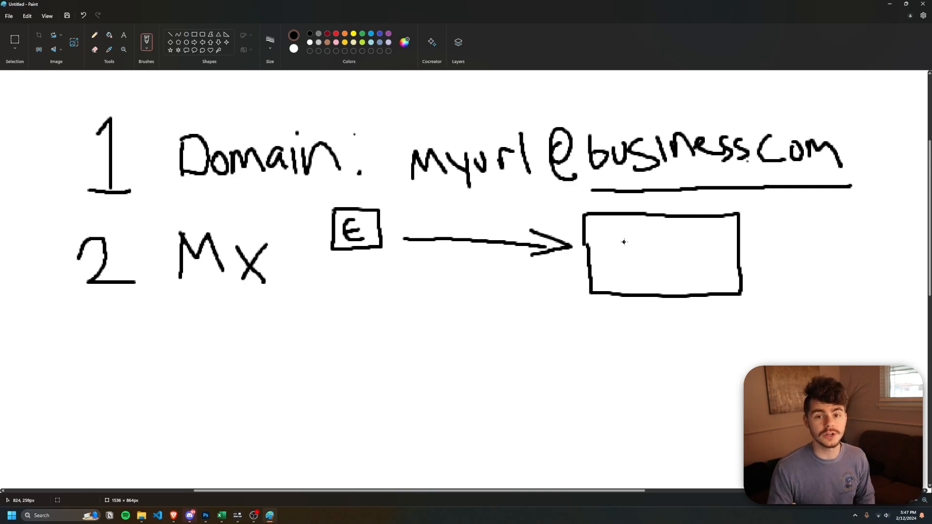
{"action": "left_click_drag", "start_coordinate": [591, 235], "coordinate": [707, 237]}
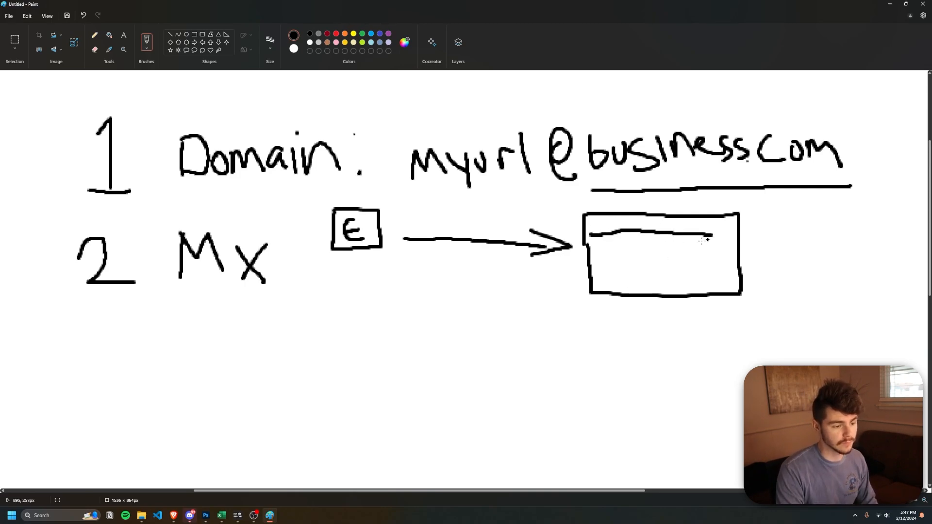
{"action": "left_click_drag", "start_coordinate": [592, 253], "coordinate": [711, 274]}
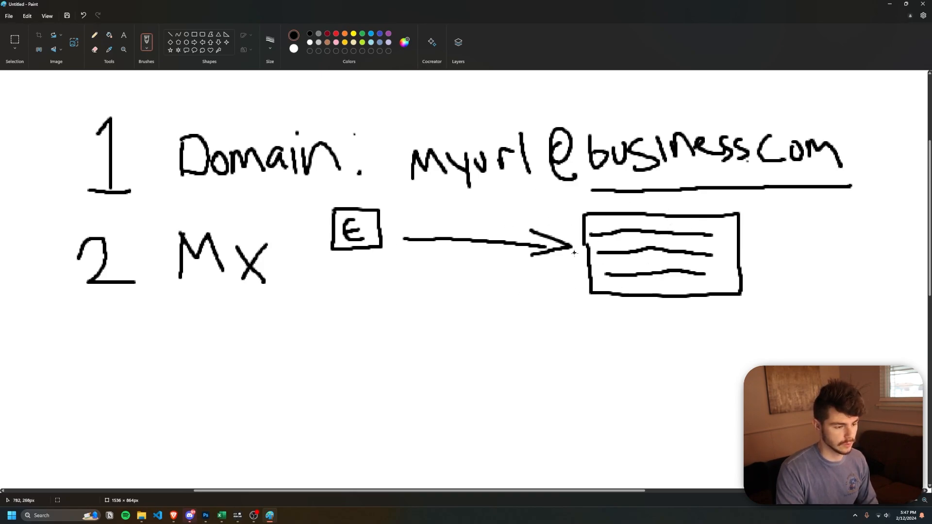
{"action": "mouse_move", "coordinate": [550, 303]}
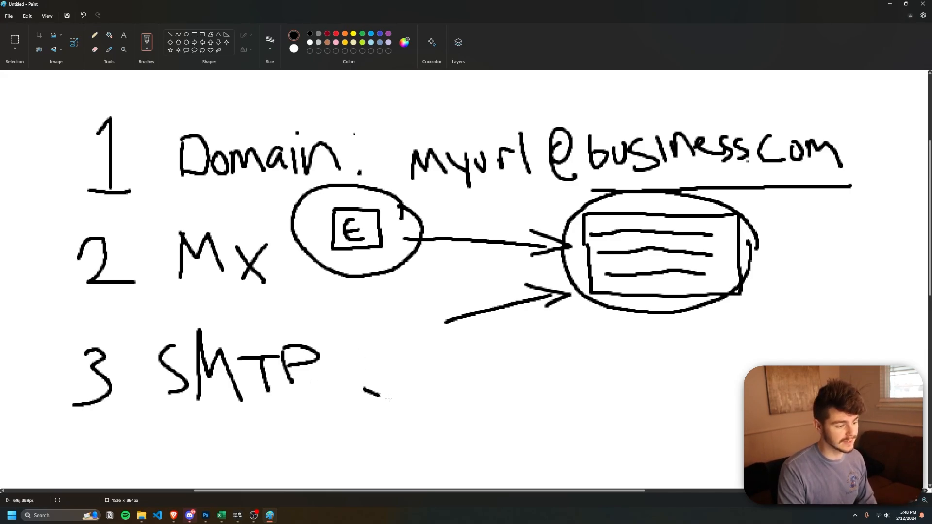
Draw a curved arrow from the SMTP label up to the circled lined box
{"action": "left_click_drag", "start_coordinate": [368, 402], "coordinate": [651, 334]}
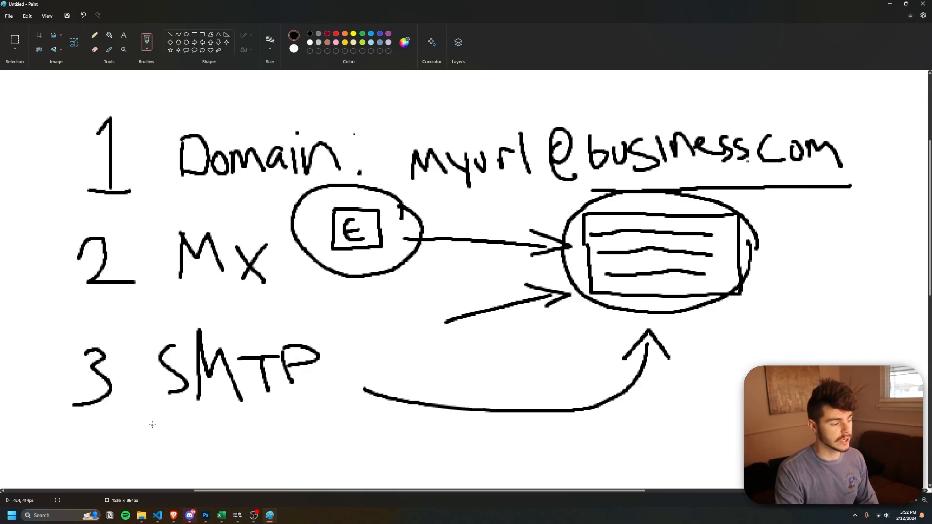
{"action": "left_click_drag", "start_coordinate": [151, 422], "coordinate": [333, 417]}
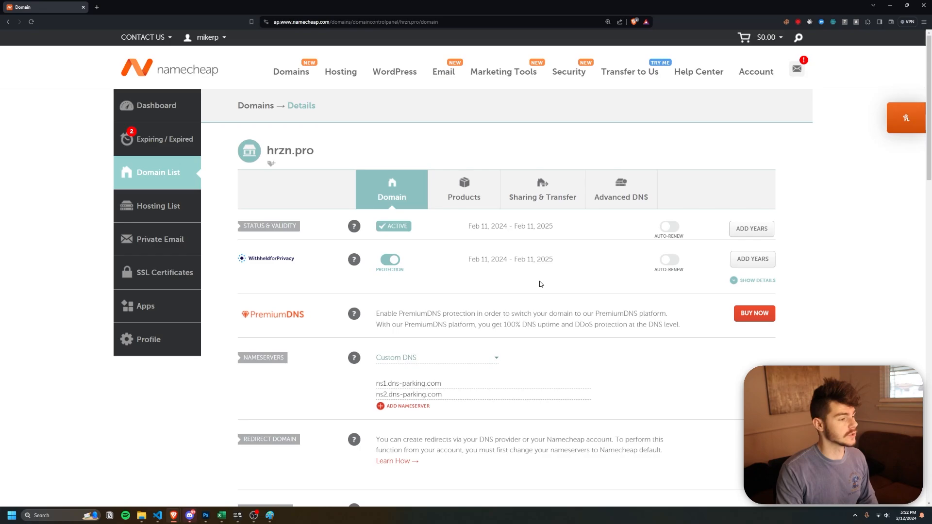
Highlight the hrzn.pro domain name on its Namecheap details page and scroll down
{"action": "double_click", "coordinate": [289, 150]}
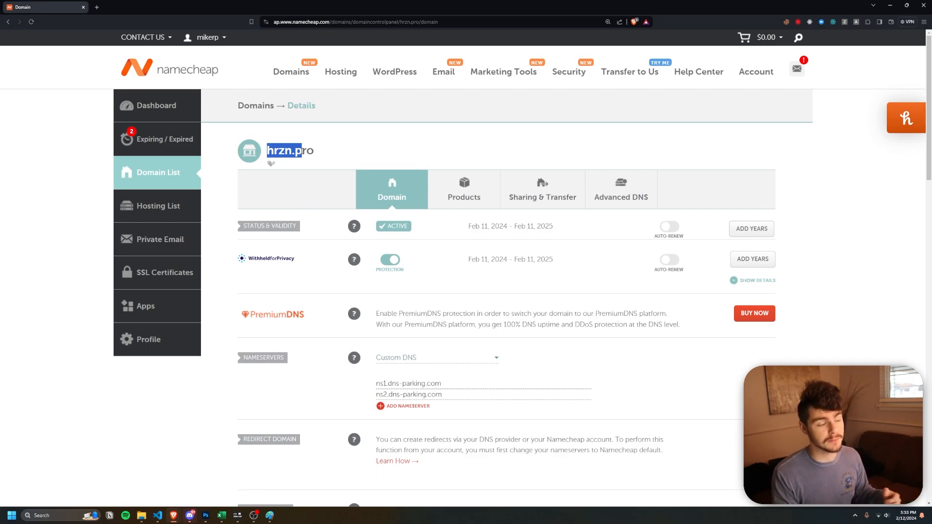
{"action": "scroll", "scroll_direction": "down", "scroll_amount": 3}
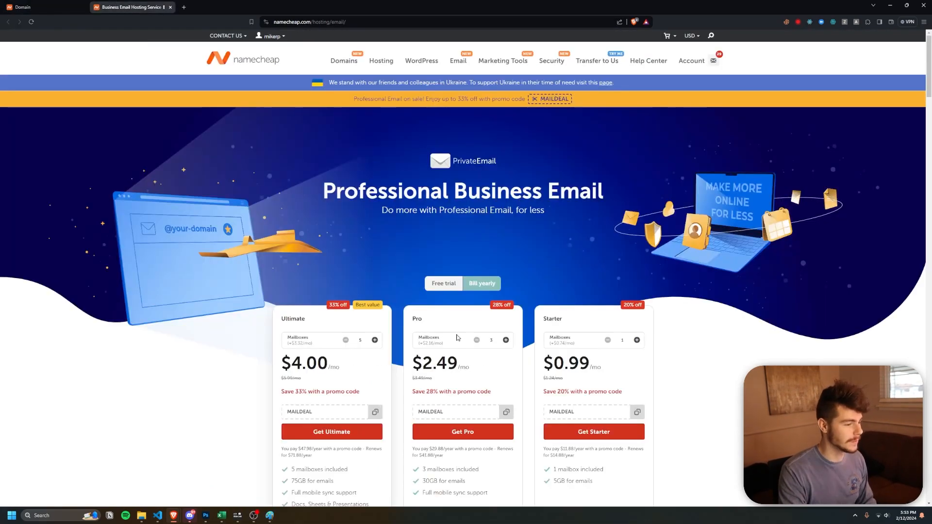
Scroll the Private Email plans, highlight the Pro mailbox count, and return to hrzn.pro
{"action": "scroll", "scroll_direction": "down", "scroll_amount": 3}
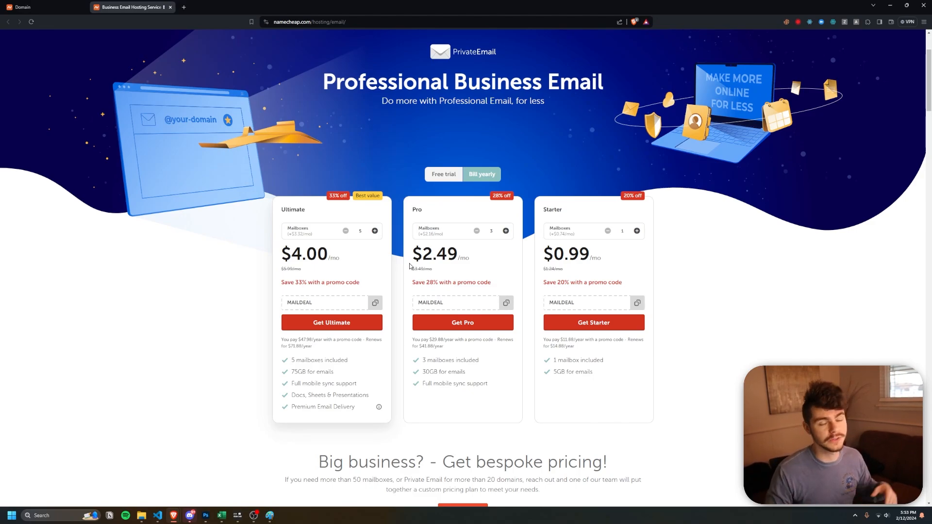
{"action": "scroll", "scroll_direction": "down", "scroll_amount": 3}
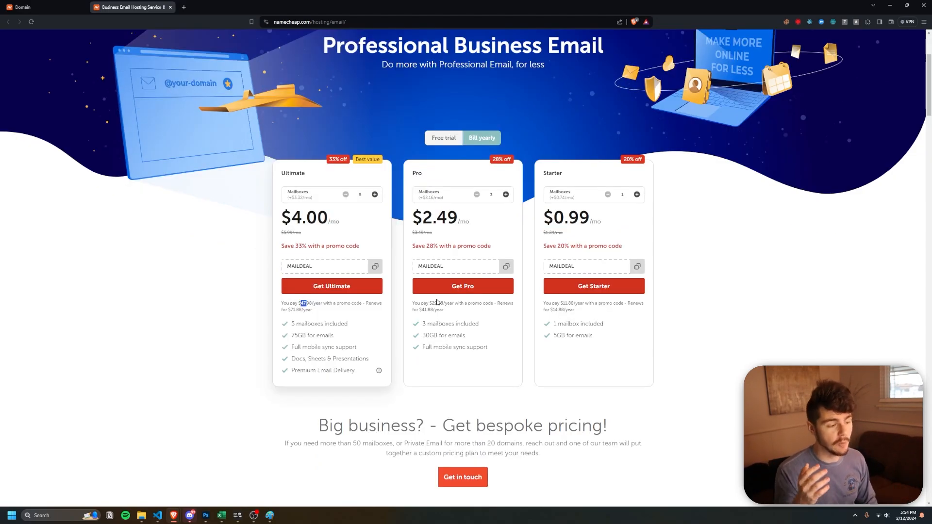
{"action": "double_click", "coordinate": [442, 324]}
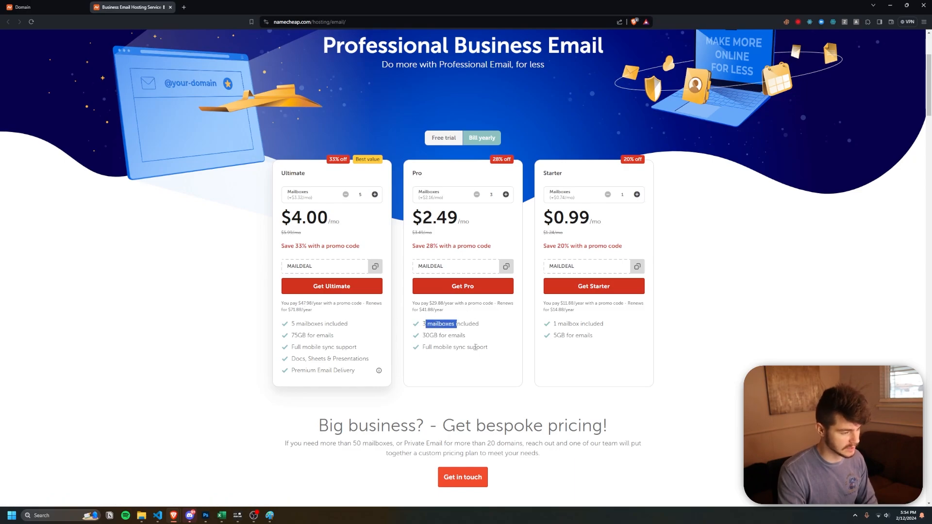
{"action": "left_click", "coordinate": [42, 7]}
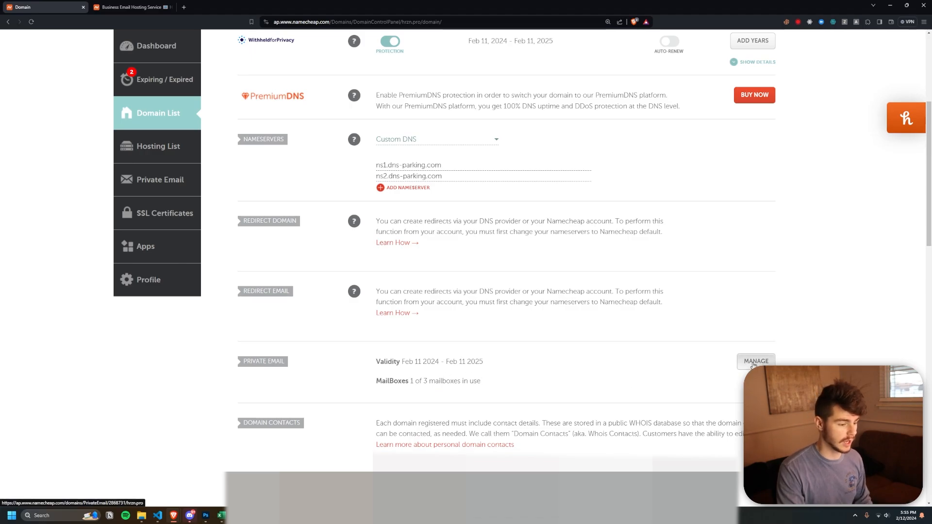
Open hrzn.pro's Private Email subscription to view its required MX and TXT records
{"action": "left_click", "coordinate": [756, 361]}
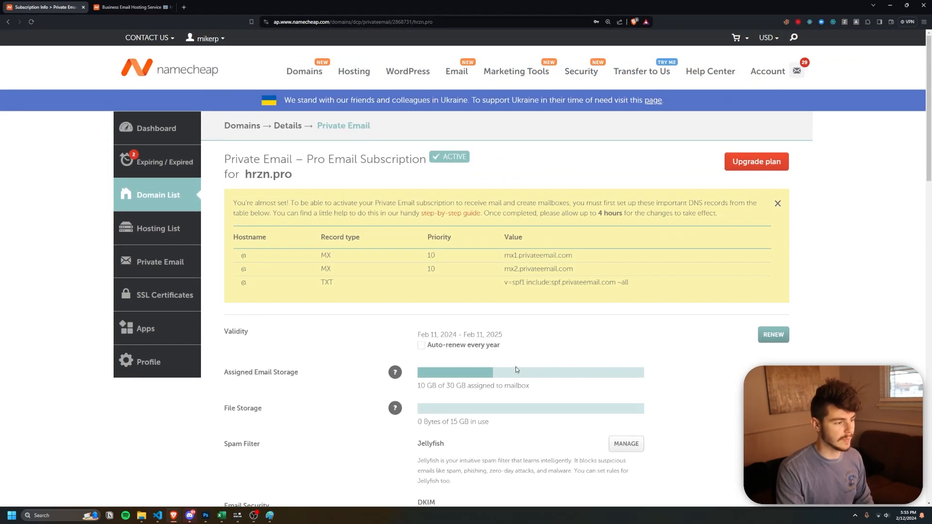
{"action": "scroll", "scroll_direction": "down", "scroll_amount": 3}
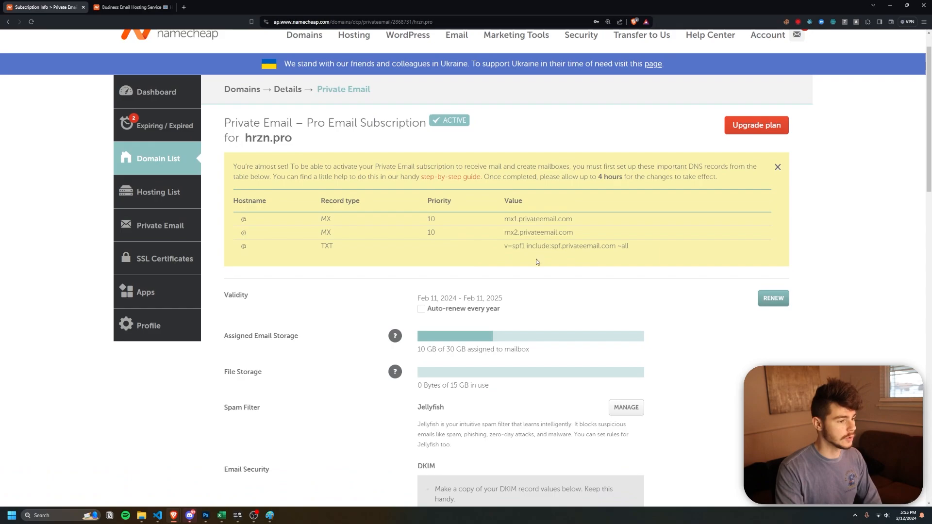
{"action": "left_click_drag", "start_coordinate": [241, 219], "coordinate": [628, 246]}
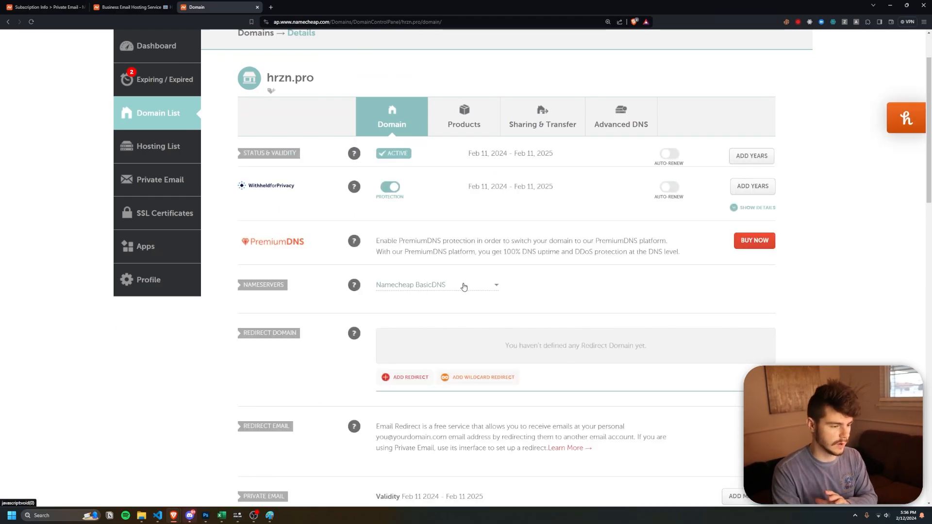
Check hrzn.pro's Advanced DNS against the required privateemail MX, SPF and DKIM records
{"action": "left_click", "coordinate": [621, 116]}
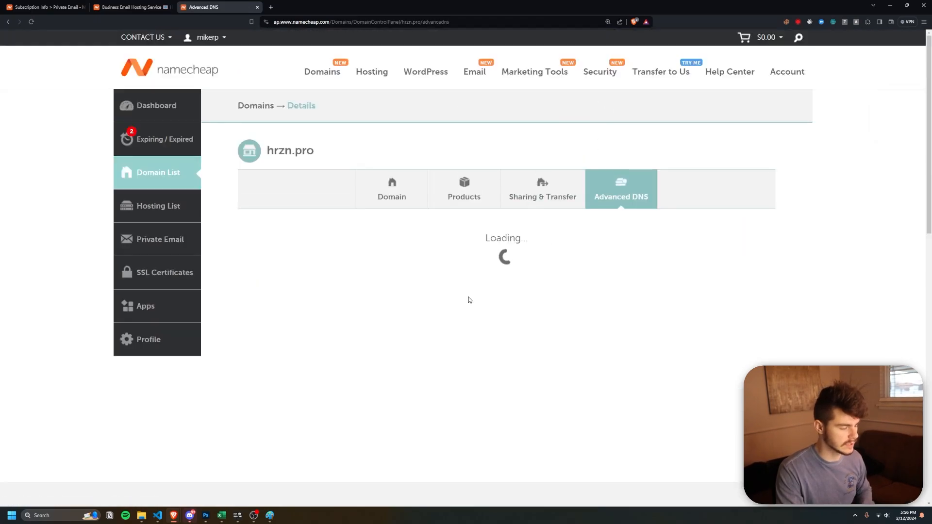
{"action": "mouse_move", "coordinate": [620, 196]}
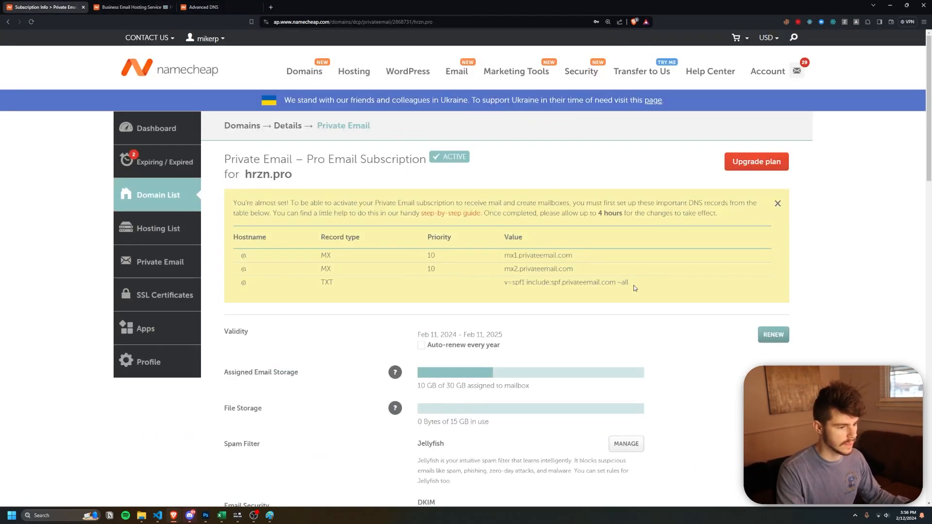
{"action": "left_click", "coordinate": [214, 7]}
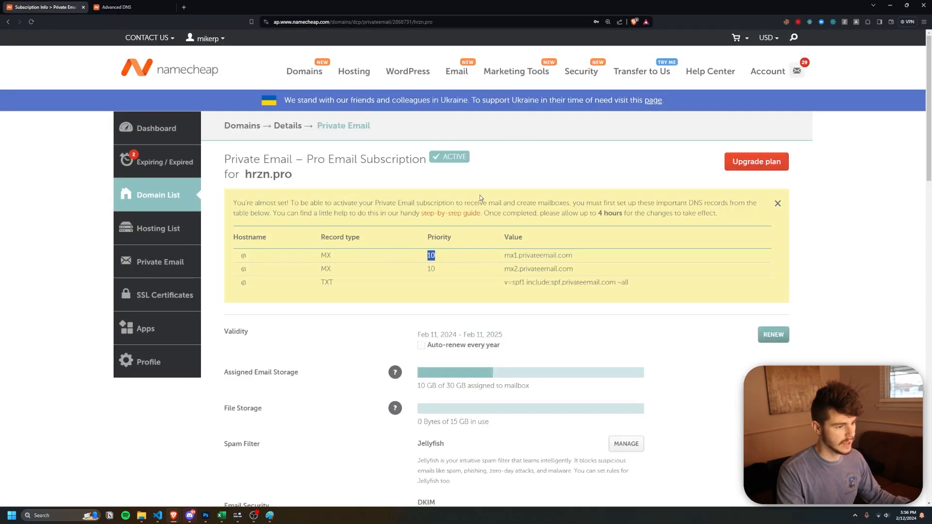
{"action": "left_click", "coordinate": [119, 6]}
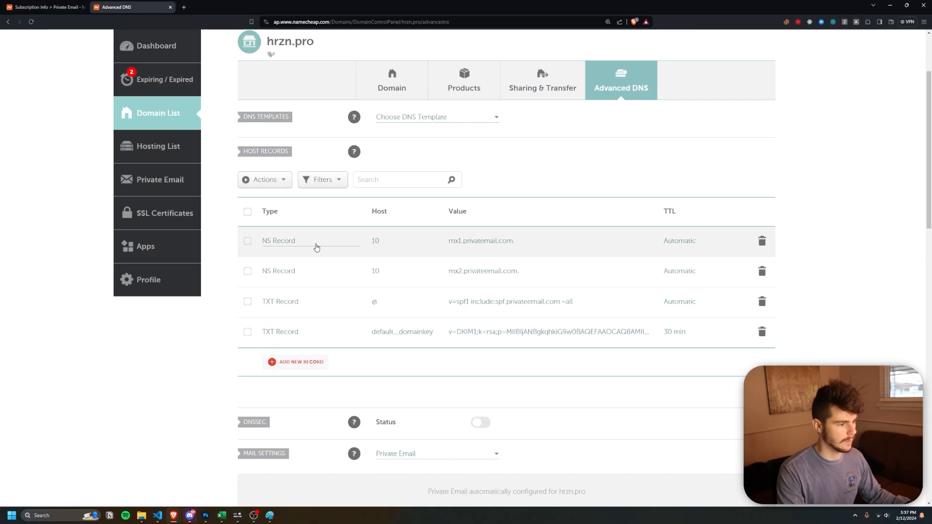
{"action": "mouse_move", "coordinate": [385, 280]}
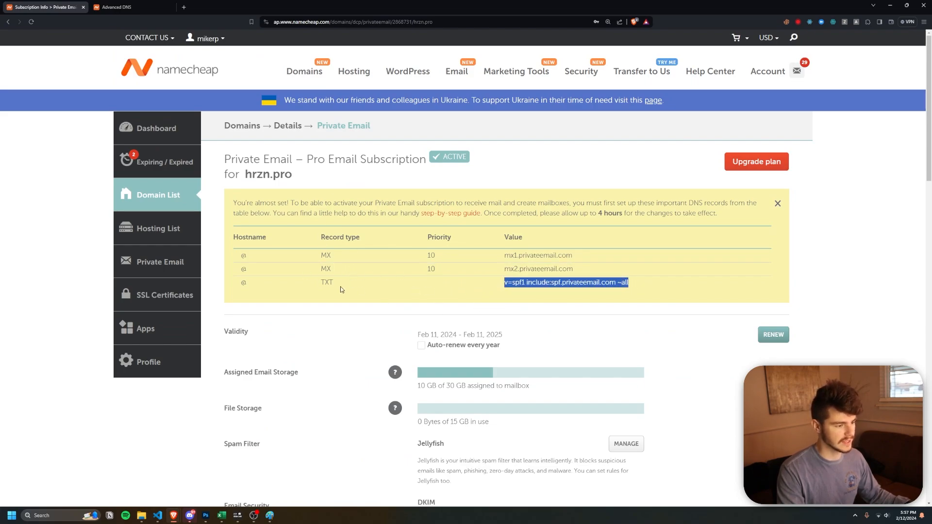
{"action": "left_click", "coordinate": [125, 6]}
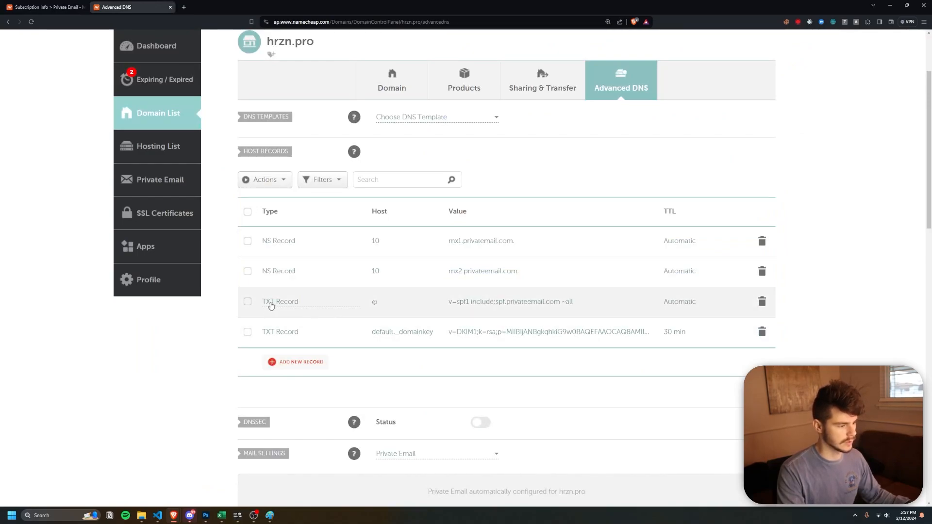
{"action": "mouse_move", "coordinate": [501, 307]}
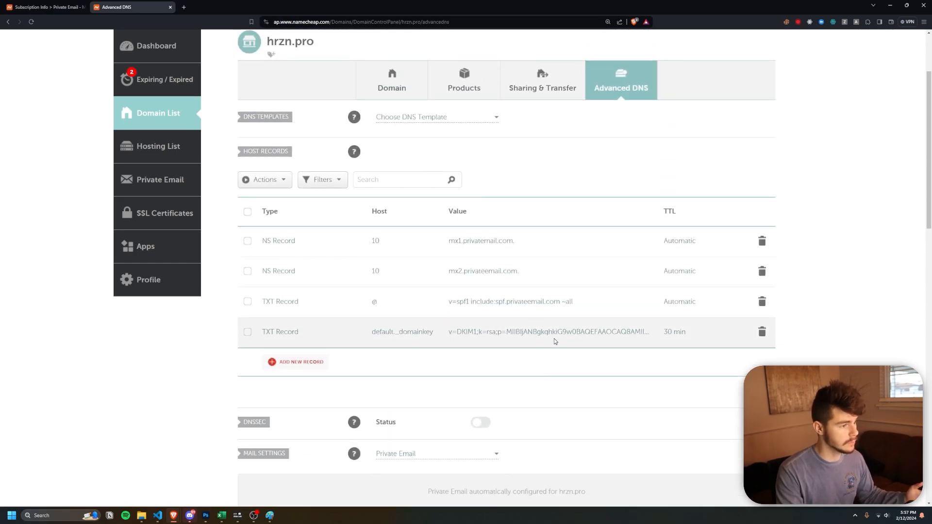
{"action": "left_click", "coordinate": [392, 80]}
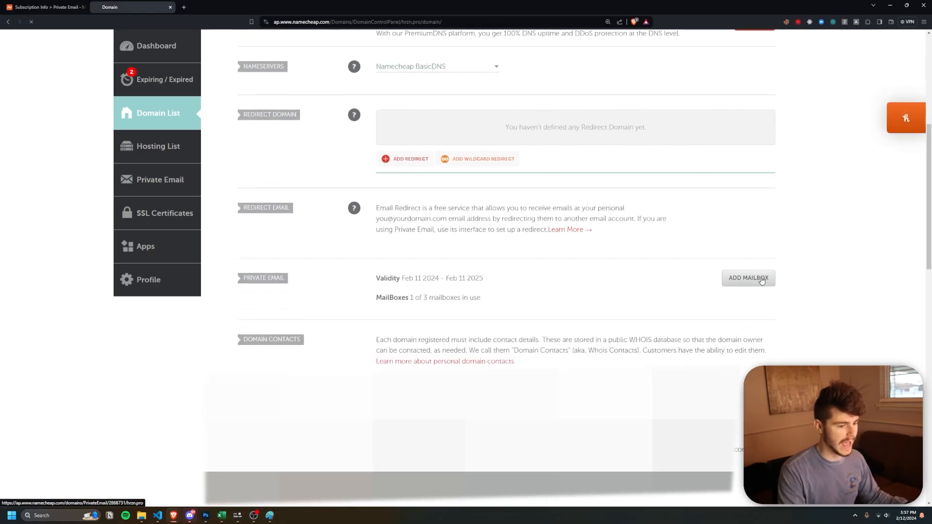
{"action": "left_click", "coordinate": [747, 278]}
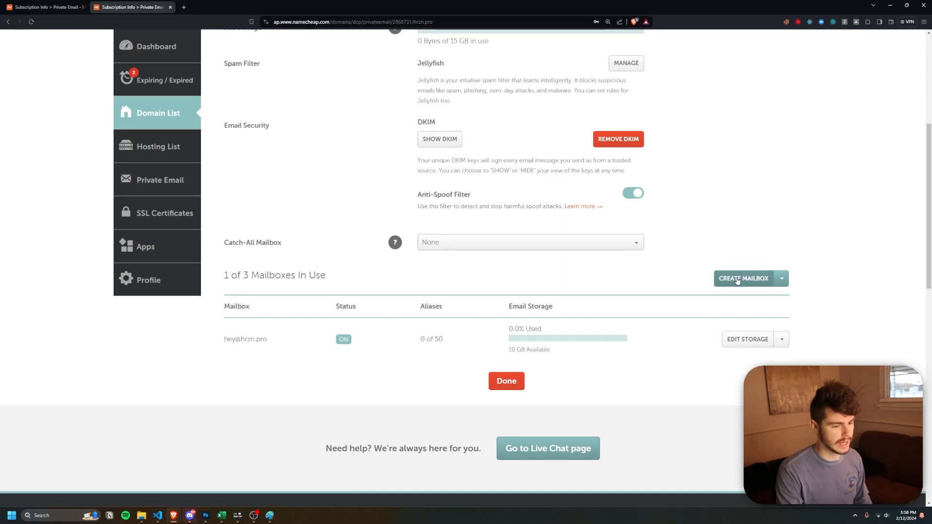
{"action": "left_click", "coordinate": [744, 278]}
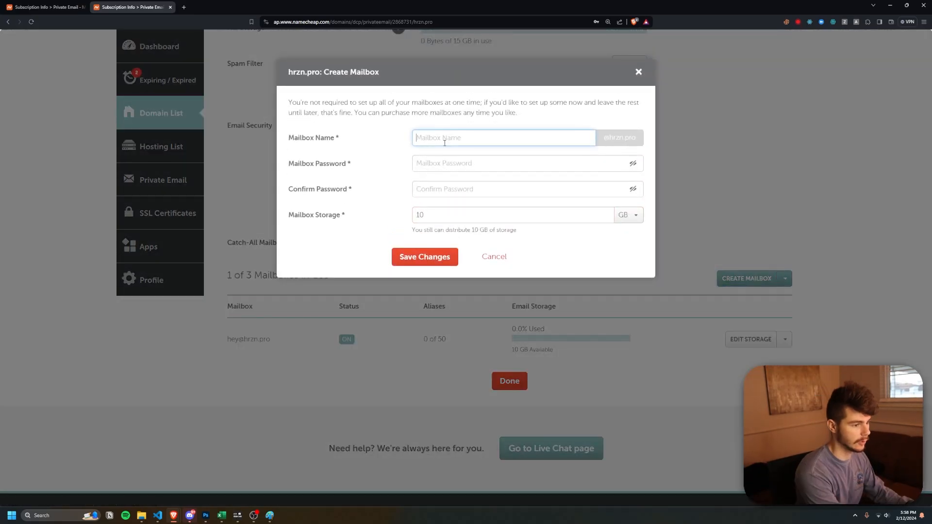
{"action": "type", "text": "mike"}
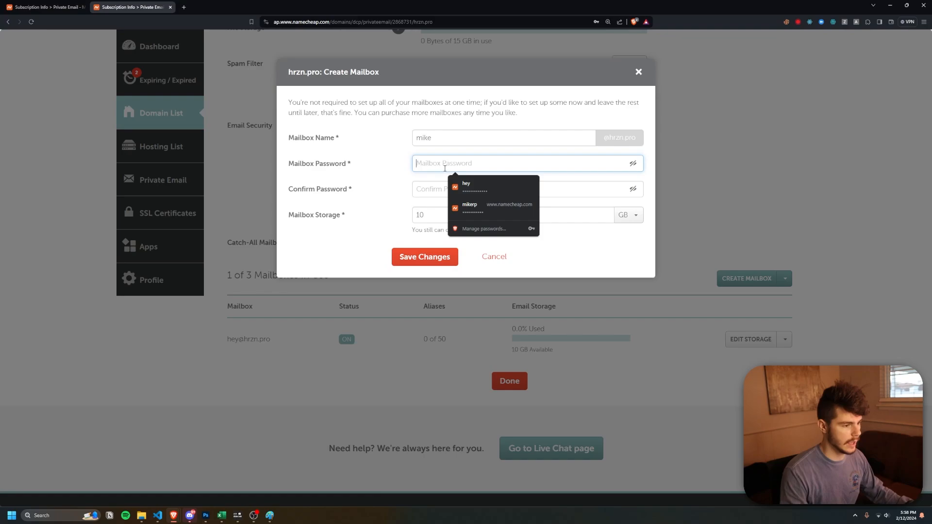
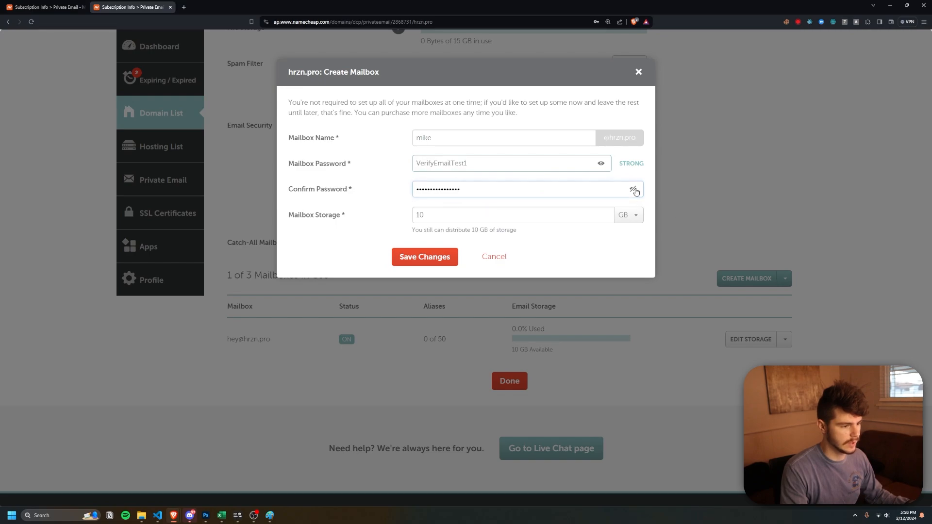
{"action": "left_click", "coordinate": [633, 188]}
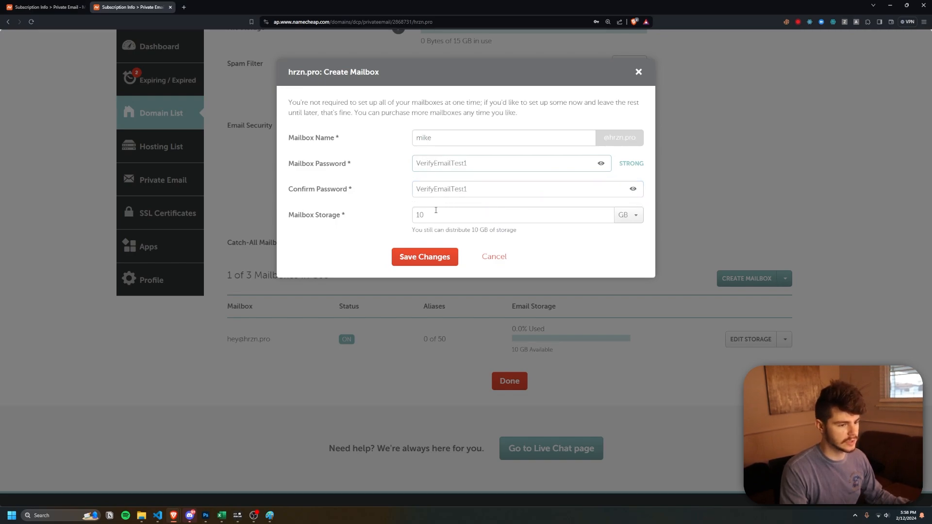
{"action": "left_click", "coordinate": [424, 257]}
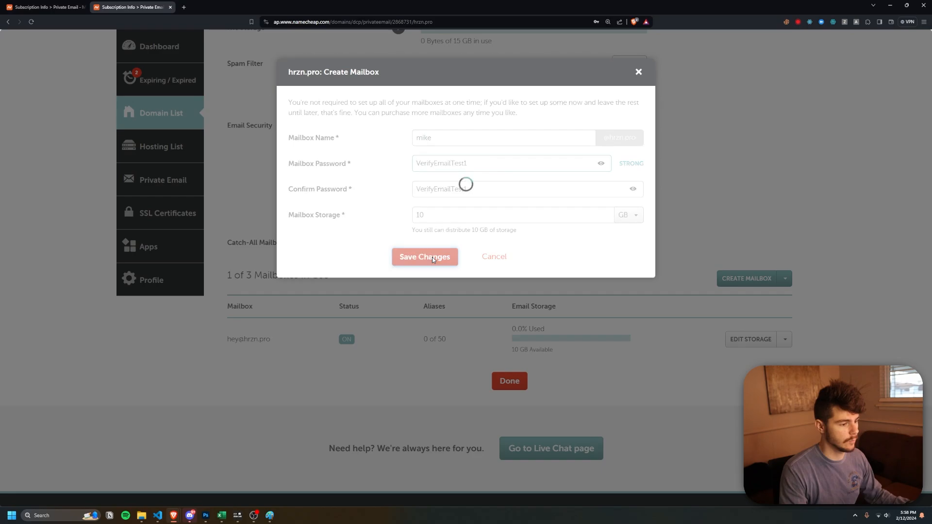
{"action": "left_click", "coordinate": [425, 257]}
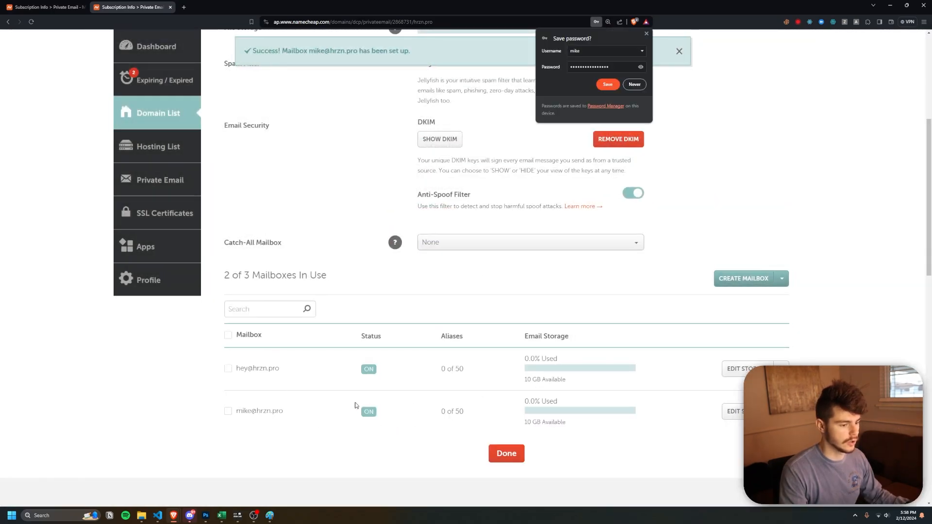
{"action": "scroll", "scroll_direction": "down", "scroll_amount": 3}
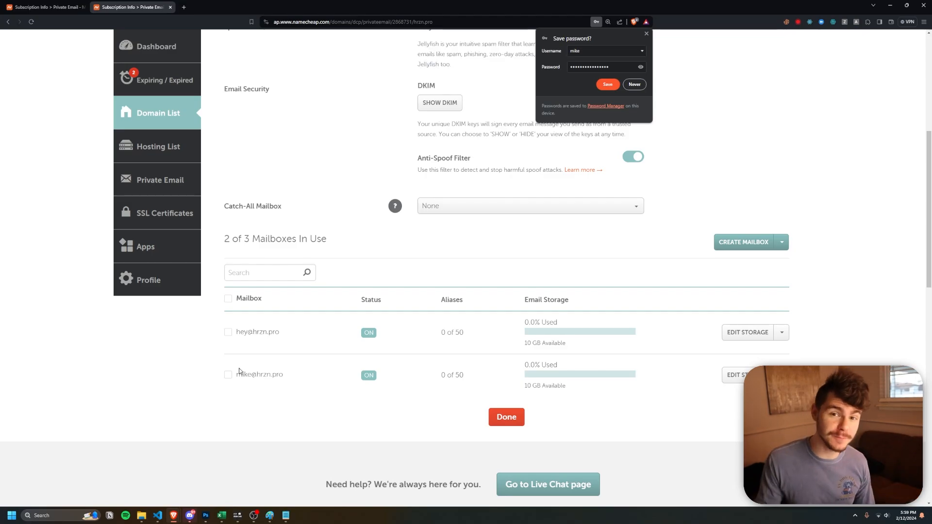
{"action": "mouse_move", "coordinate": [214, 359]}
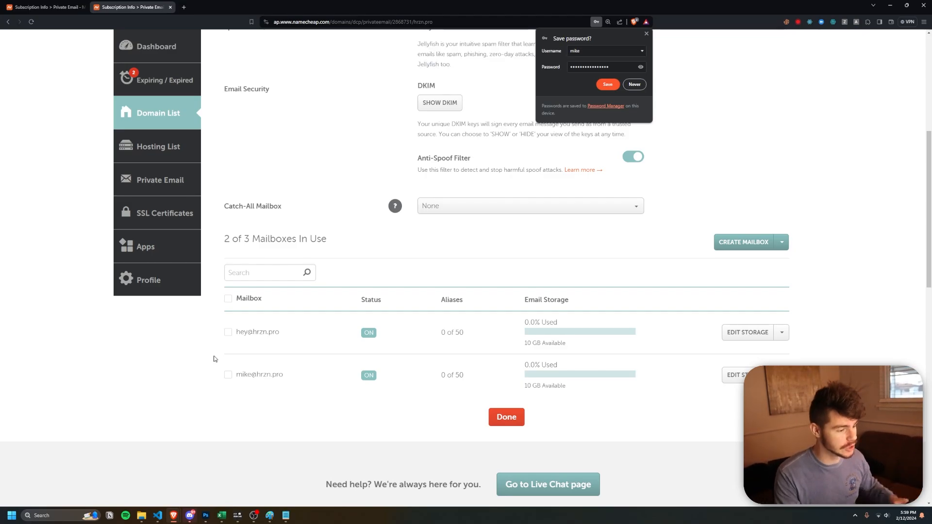
{"action": "left_click", "coordinate": [270, 7]}
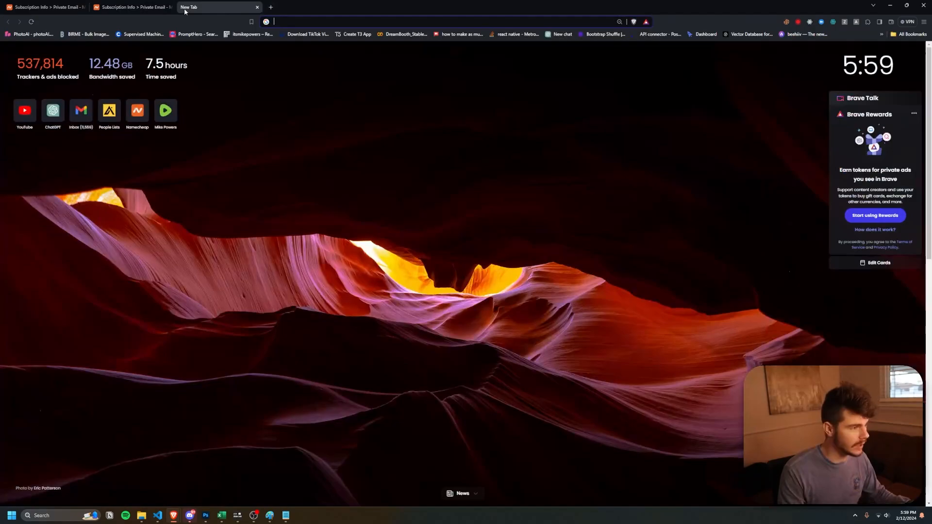
{"action": "type", "text": "pirate ma"}
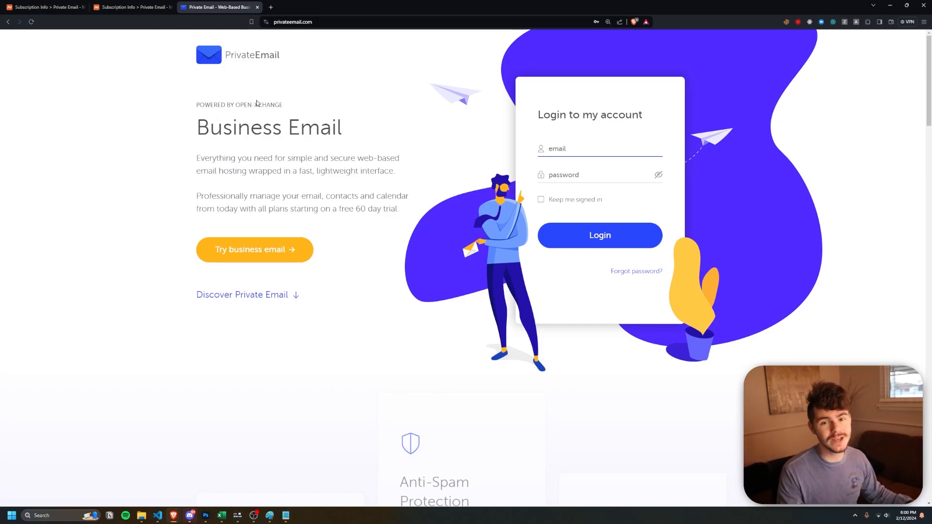
{"action": "left_click", "coordinate": [599, 148]}
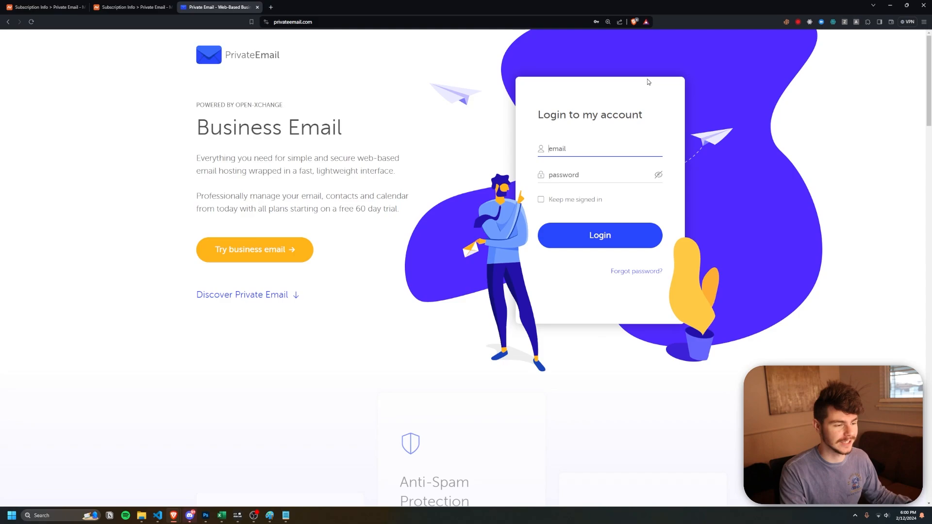
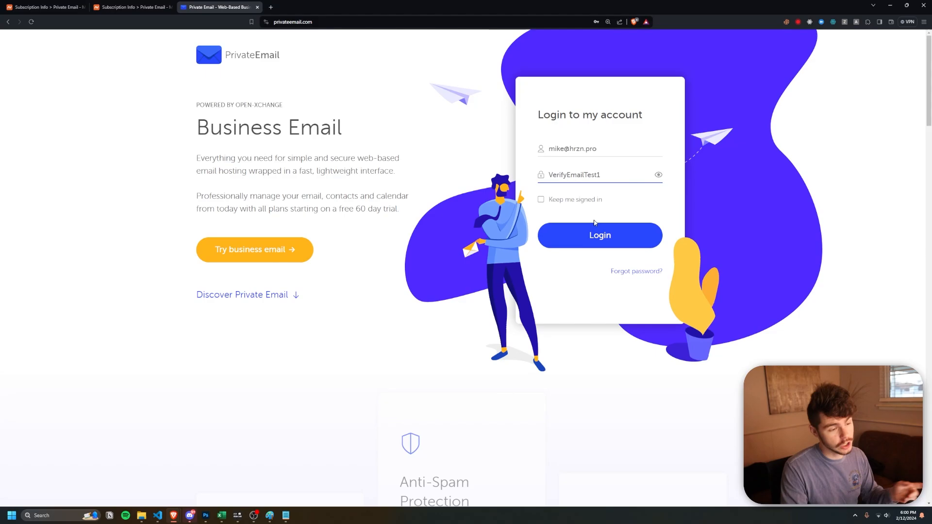
{"action": "left_click", "coordinate": [599, 236]}
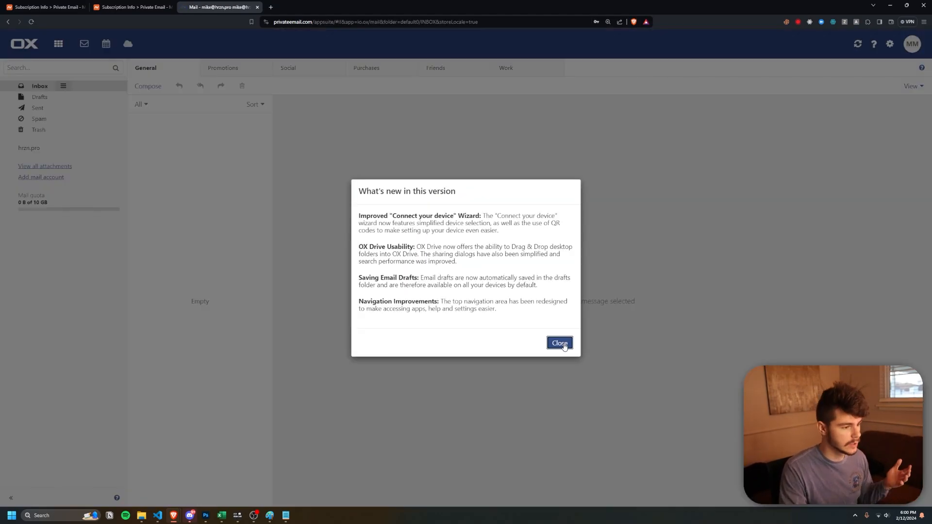
{"action": "left_click", "coordinate": [558, 344]}
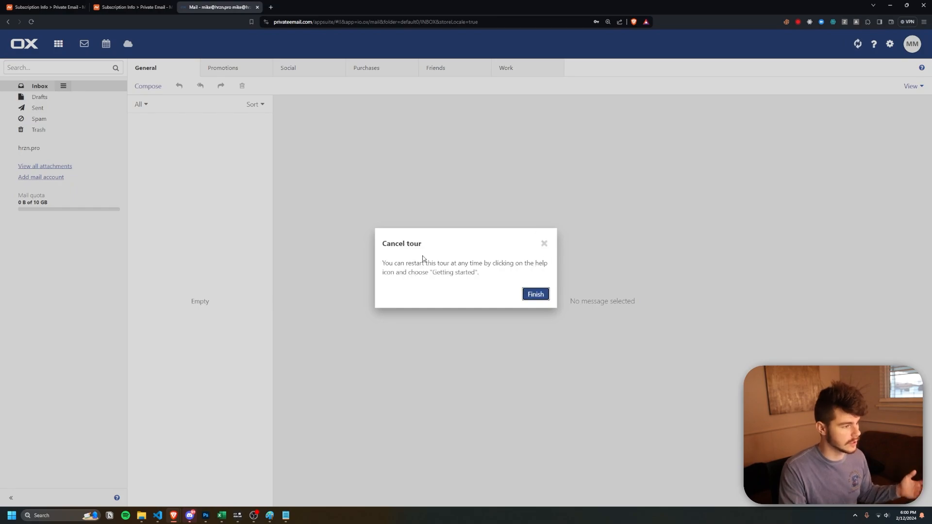
{"action": "left_click", "coordinate": [535, 294]}
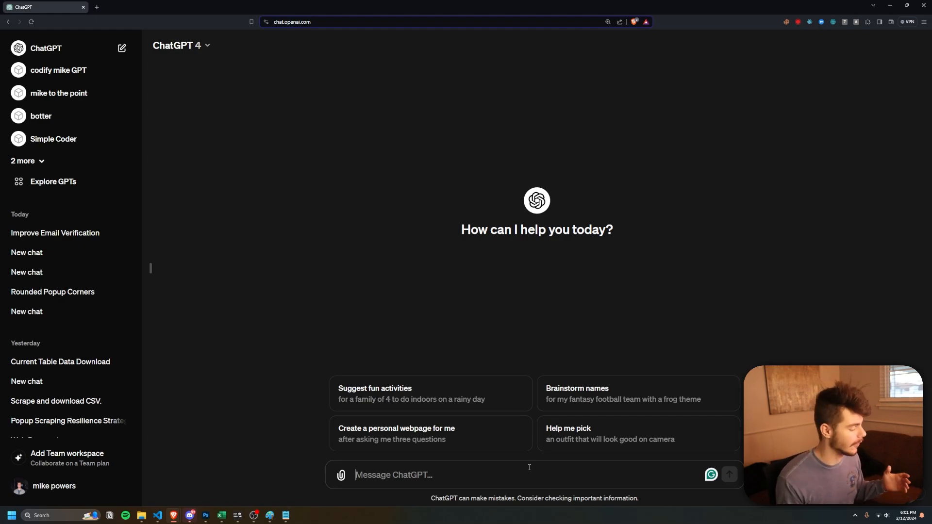
Send ChatGPT a request for a Node.js script verifying domain, MX records and SMTP
{"action": "type", "text": "Can you build me an email verification script in node.js that checks the domain, checks the mx records and checks the smtp server to verify the email and tell me if the email is valid"}
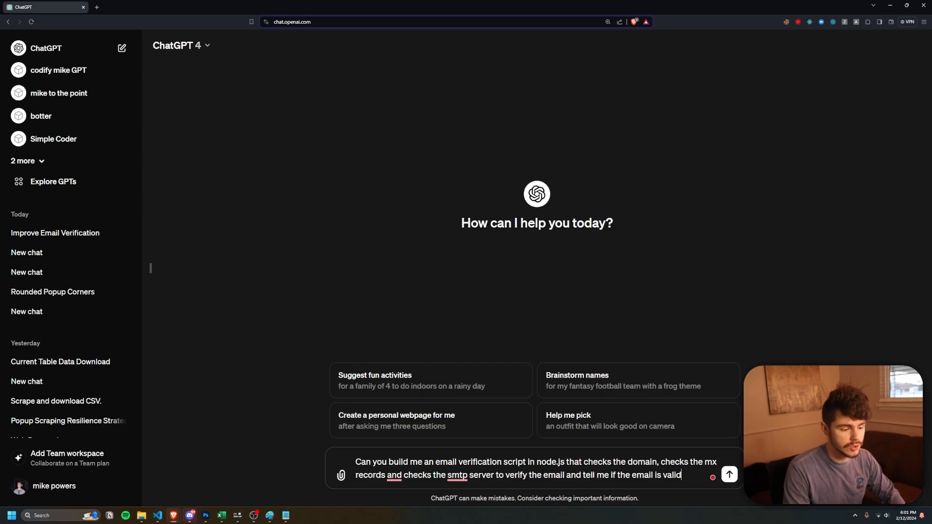
{"action": "mouse_move", "coordinate": [600, 474]}
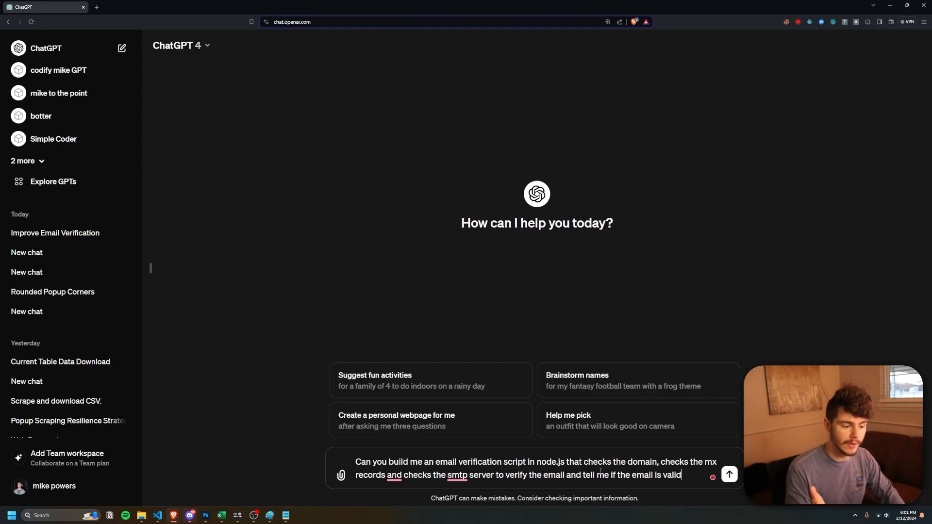
{"action": "left_click", "coordinate": [729, 475]}
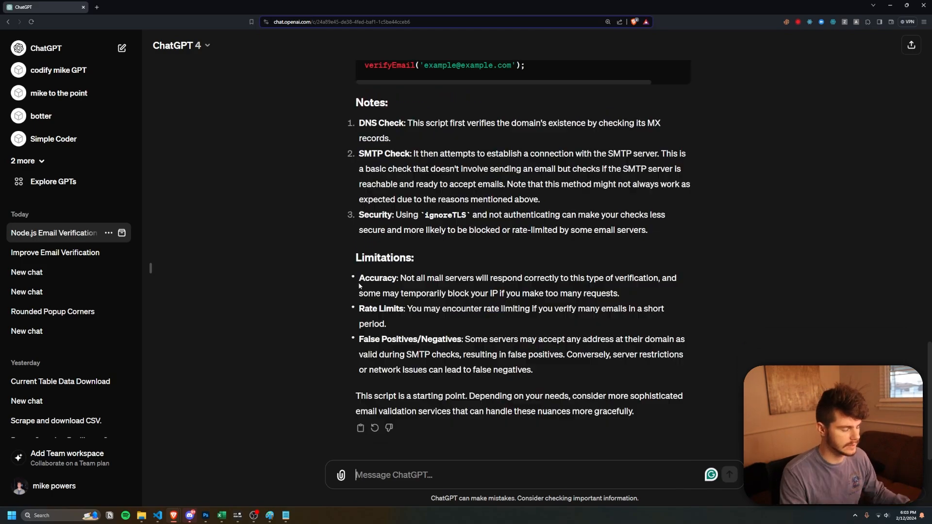
{"action": "left_click_drag", "start_coordinate": [358, 278], "coordinate": [415, 278]}
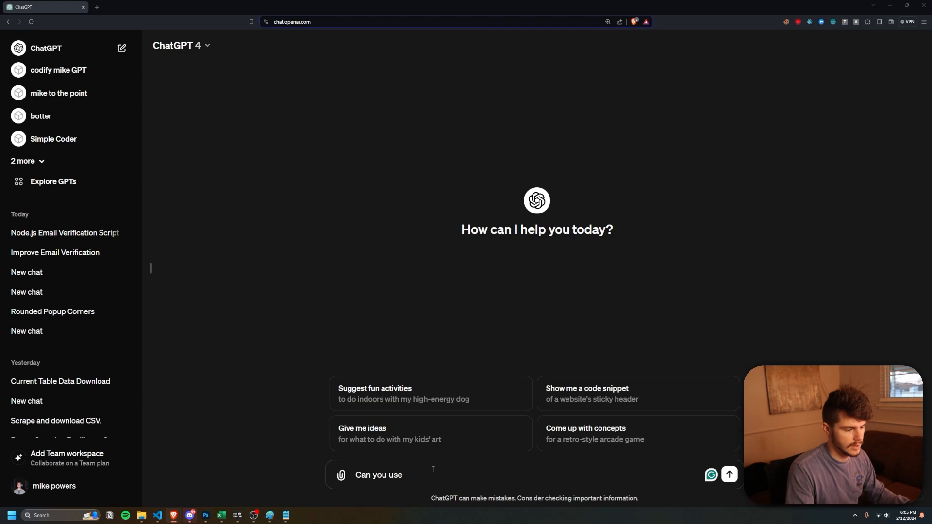
Ask ChatGPT how to build an email verification service and select its syntax, domain and SMTP steps
{"action": "type", "text": "how can i build an email verficiation service"}
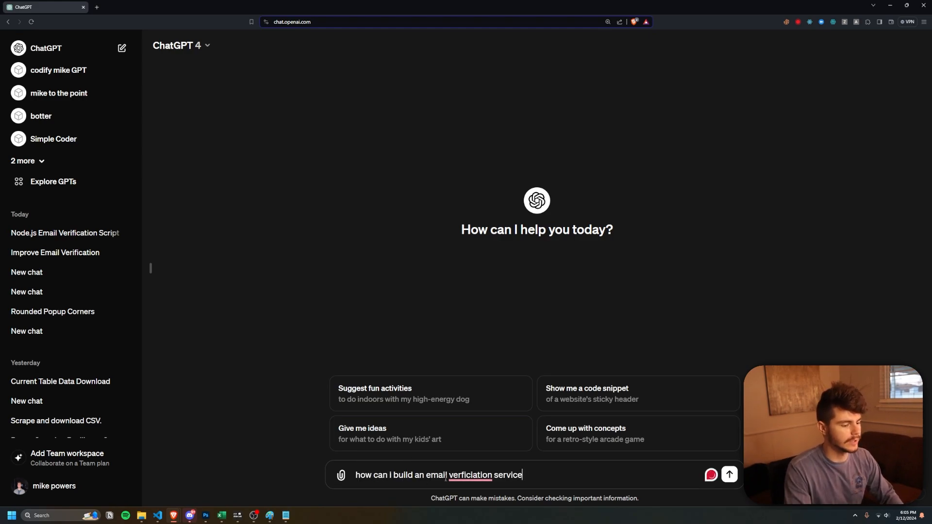
{"action": "left_click", "coordinate": [730, 475]}
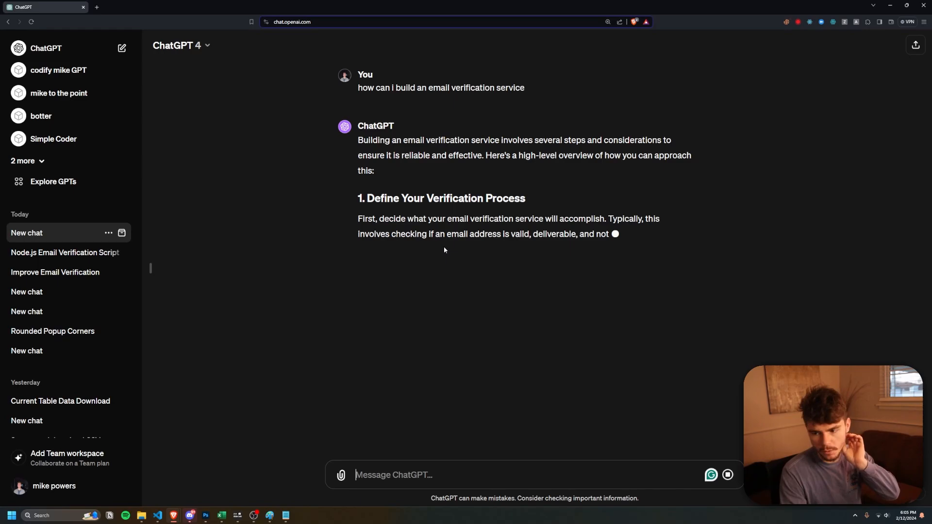
{"action": "scroll", "scroll_direction": "down", "scroll_amount": 3}
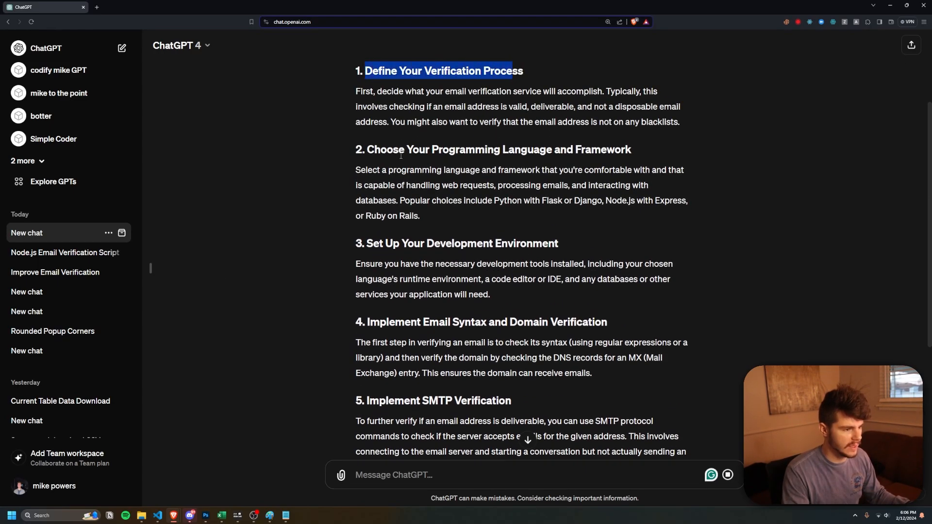
{"action": "scroll", "scroll_direction": "down", "scroll_amount": 3}
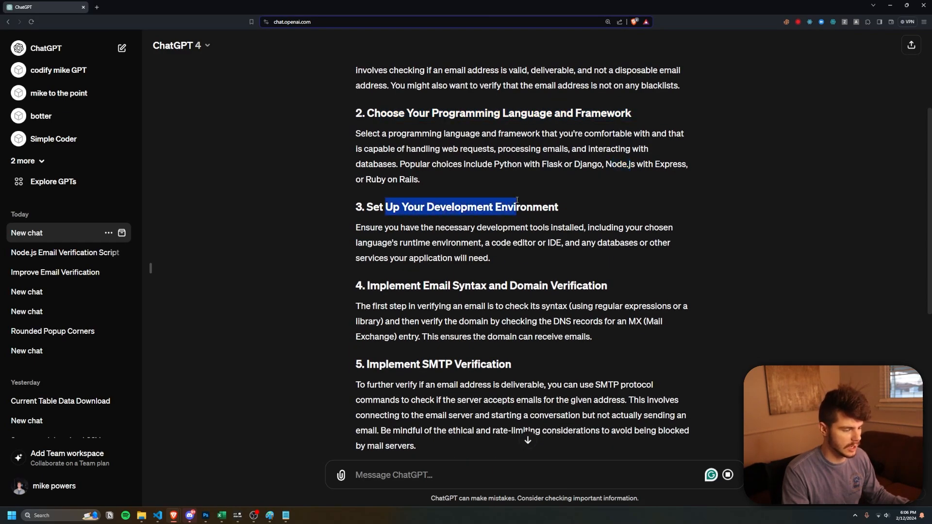
{"action": "scroll", "scroll_direction": "down", "scroll_amount": 3}
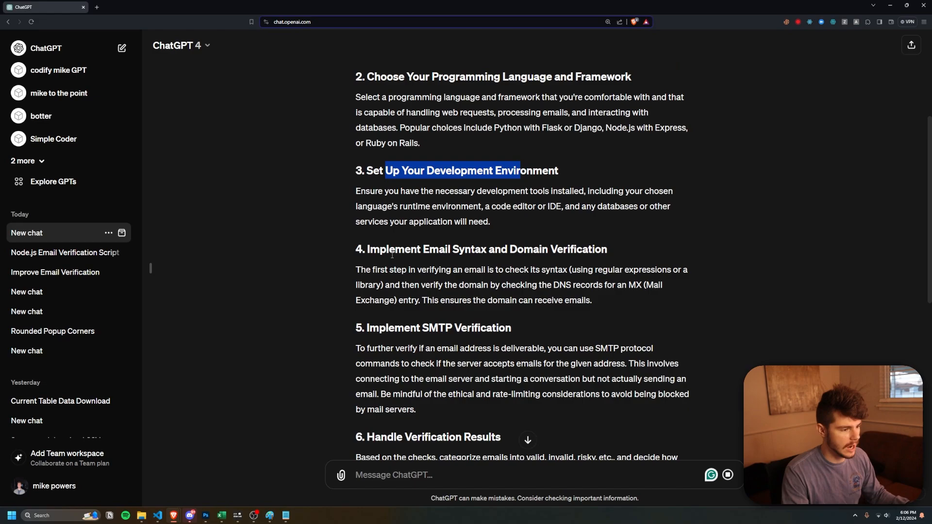
{"action": "left_click_drag", "start_coordinate": [370, 249], "coordinate": [595, 249]}
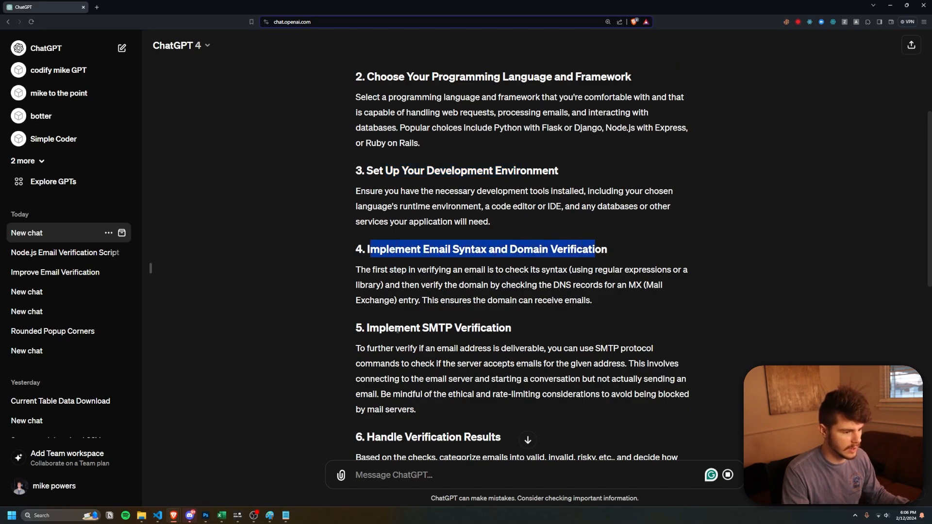
{"action": "scroll", "scroll_direction": "down", "scroll_amount": 3}
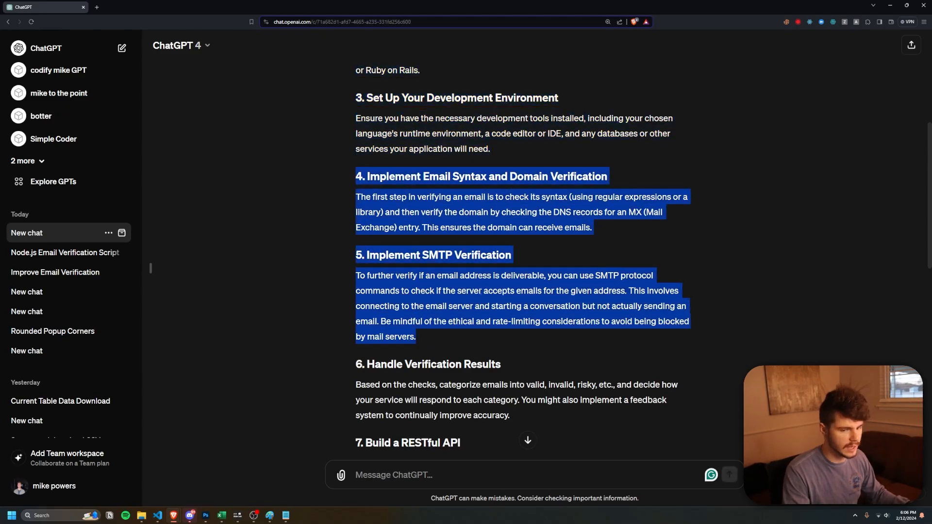
Ask ChatGPT for a simple Node script that tests whether a single email is legitimate
{"action": "type", "text": "can you build me a simple node script to test a single given email to see if its legit using these methods,"}
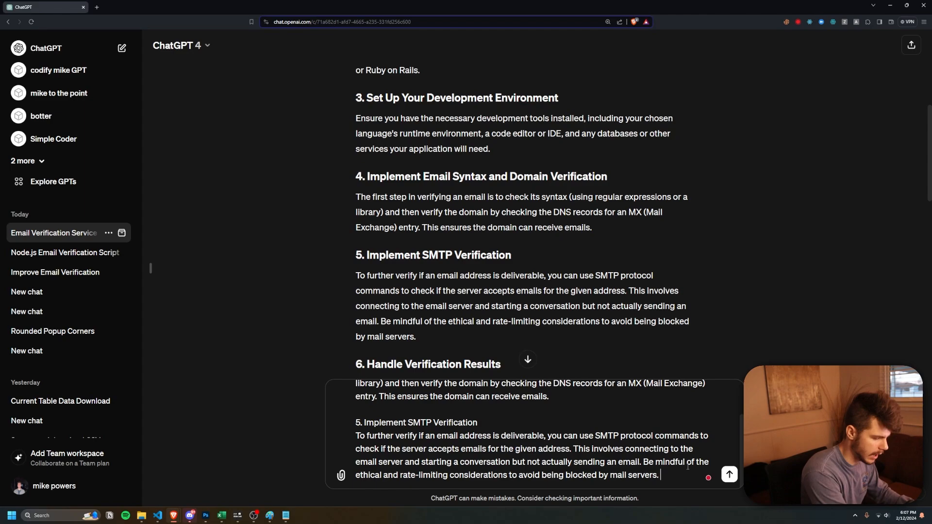
{"action": "left_click", "coordinate": [729, 479]}
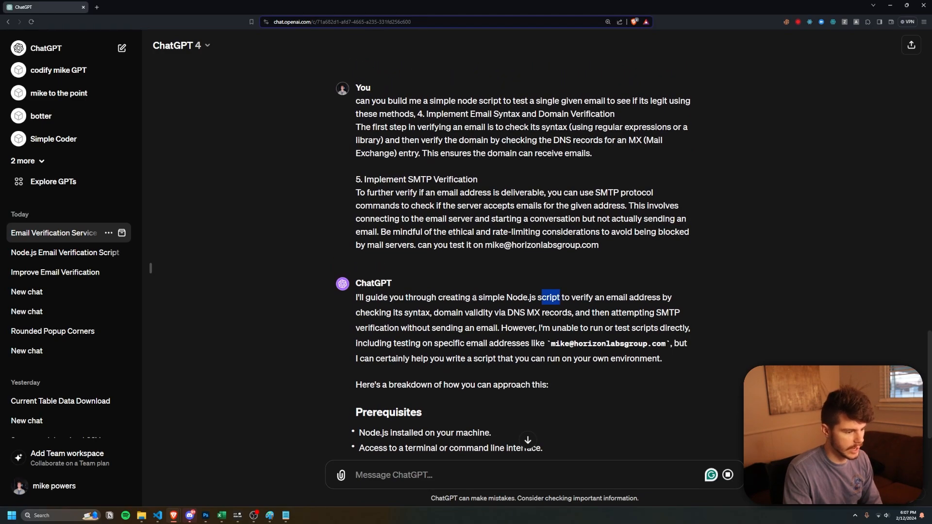
{"action": "scroll", "scroll_direction": "down", "scroll_amount": 3}
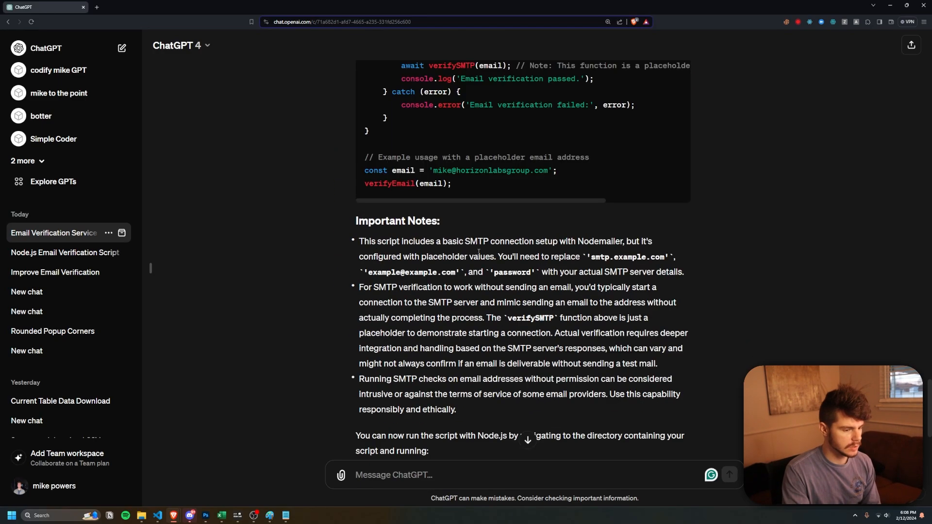
Highlight the SMTP verification notes in ChatGPT's generated script reply
{"action": "double_click", "coordinate": [477, 246]}
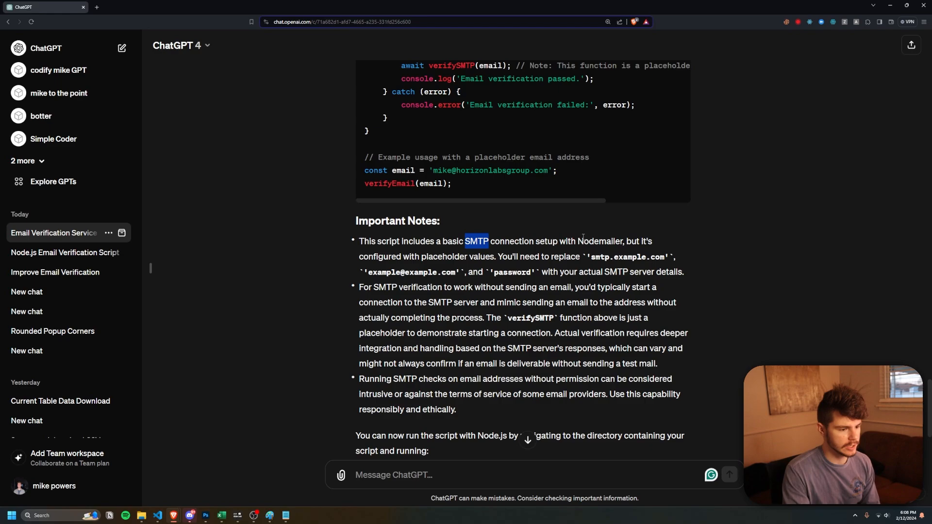
{"action": "double_click", "coordinate": [598, 242]}
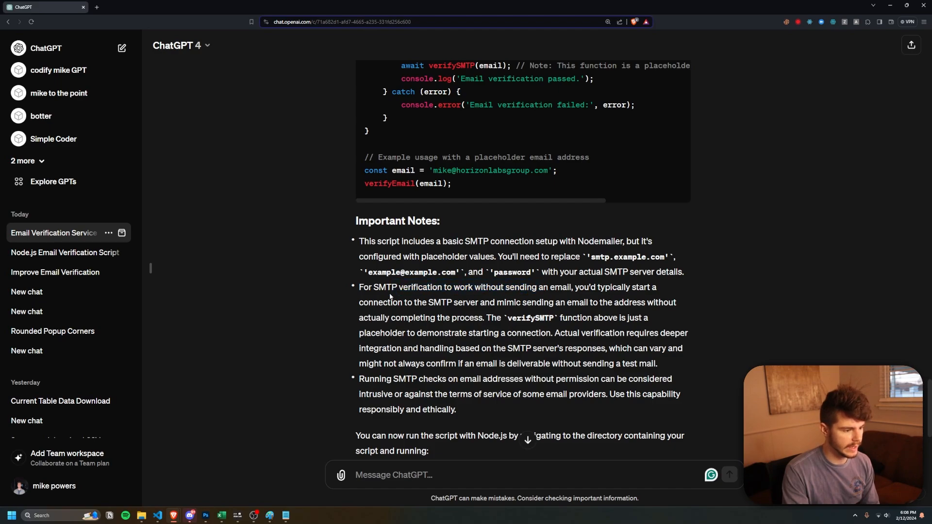
{"action": "left_click_drag", "start_coordinate": [472, 302], "coordinate": [526, 302]}
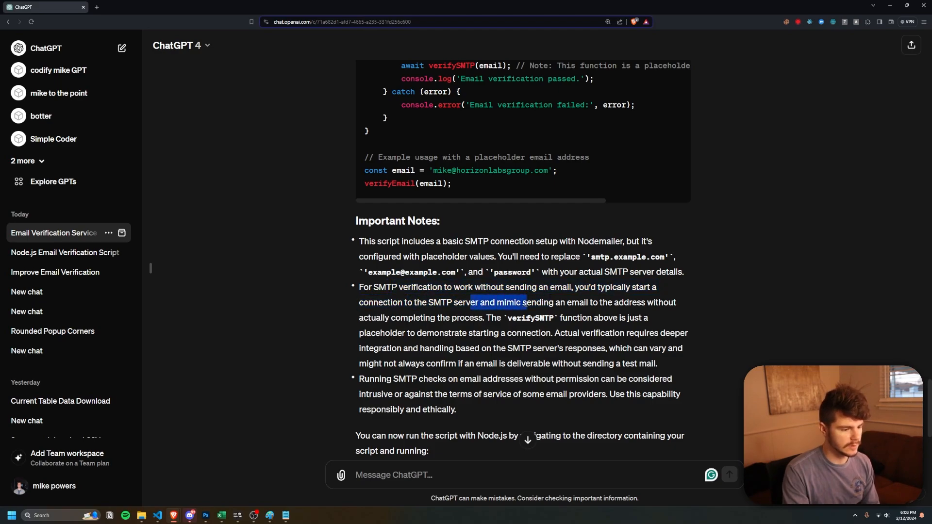
{"action": "left_click_drag", "start_coordinate": [526, 302], "coordinate": [393, 318]}
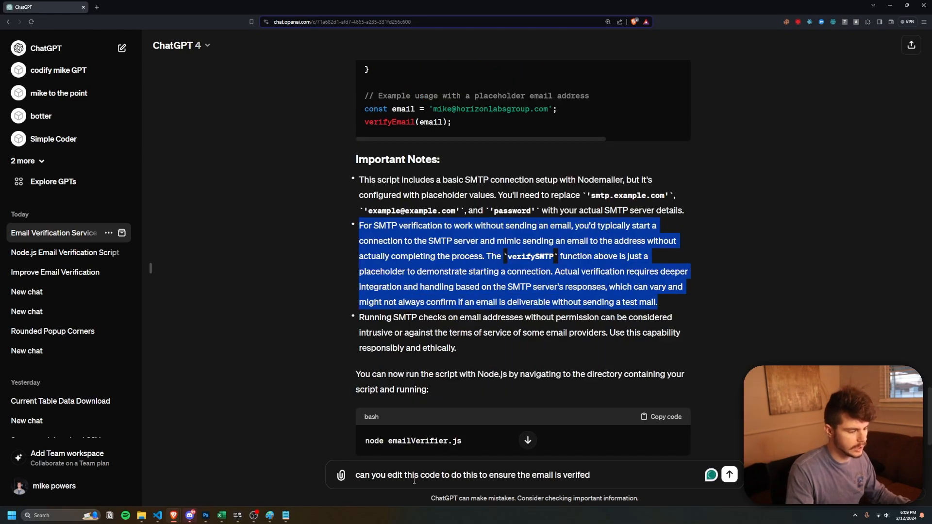
{"action": "left_click", "coordinate": [638, 475]}
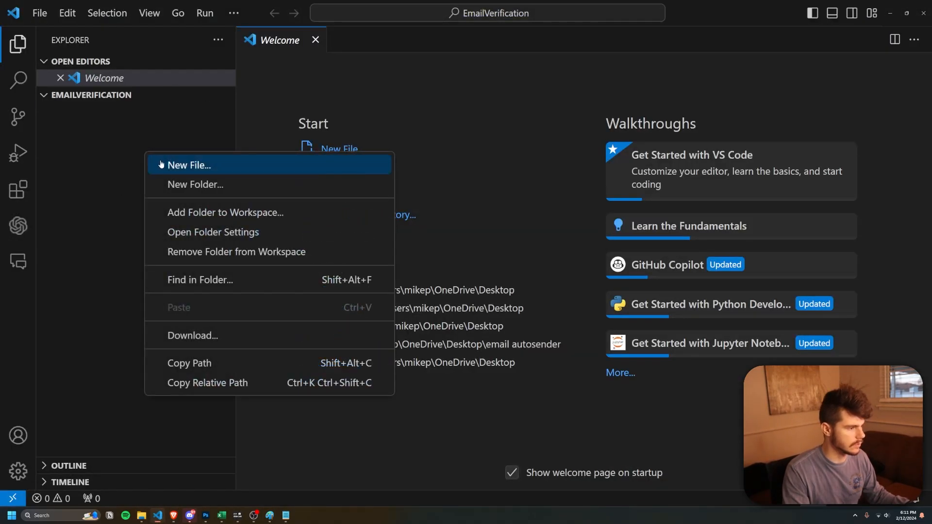
Create verify.js in EmailVerification and install nodemailer using the copied npm commands
{"action": "left_click", "coordinate": [188, 165]}
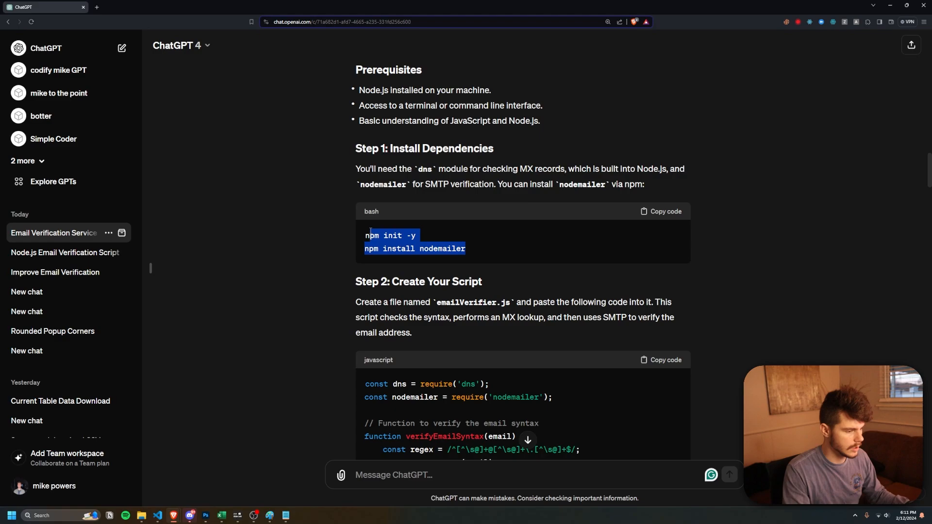
{"action": "left_click", "coordinate": [661, 211]}
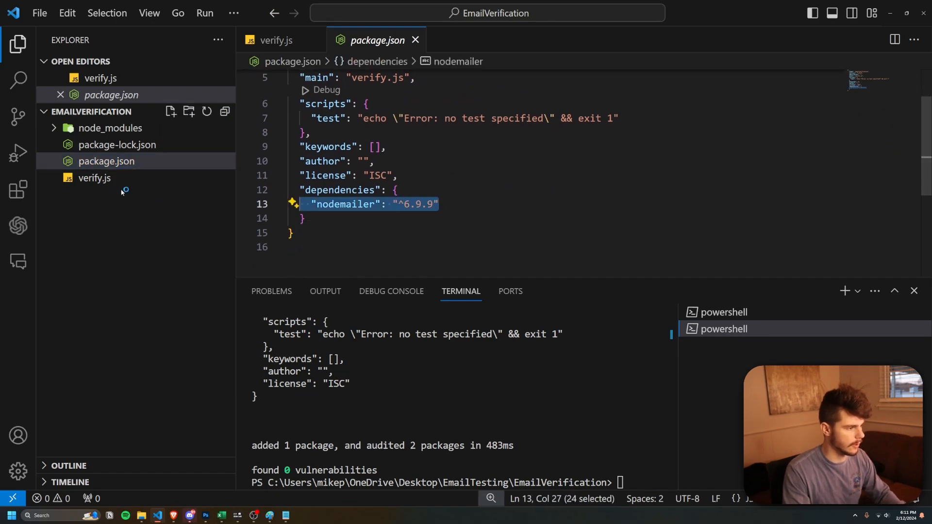
{"action": "left_click", "coordinate": [94, 178]}
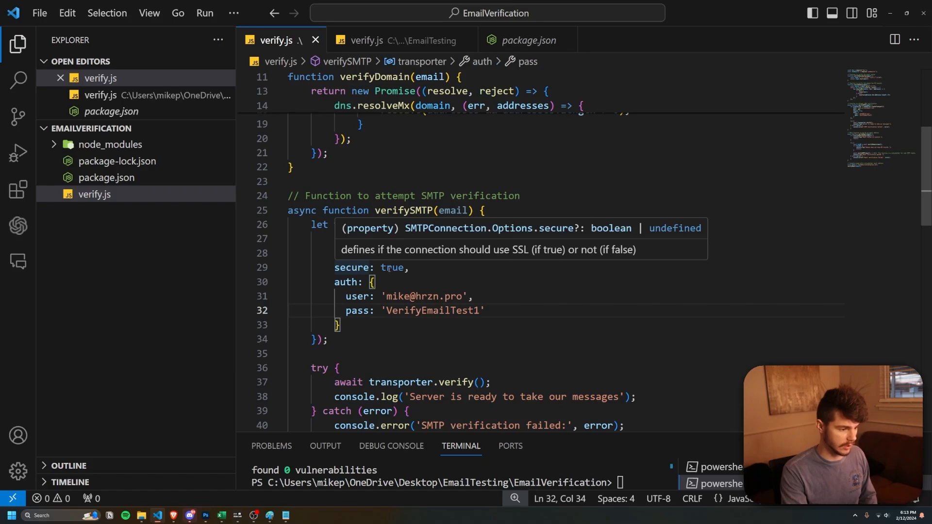
Edit the SMTP auth user and password values in verify.js's createTransport settings
{"action": "double_click", "coordinate": [426, 296]}
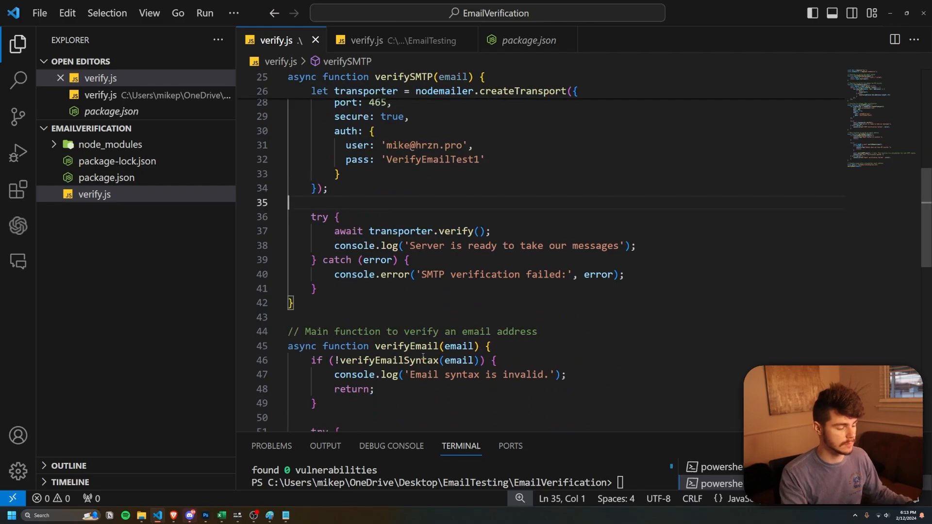
{"action": "double_click", "coordinate": [384, 289]}
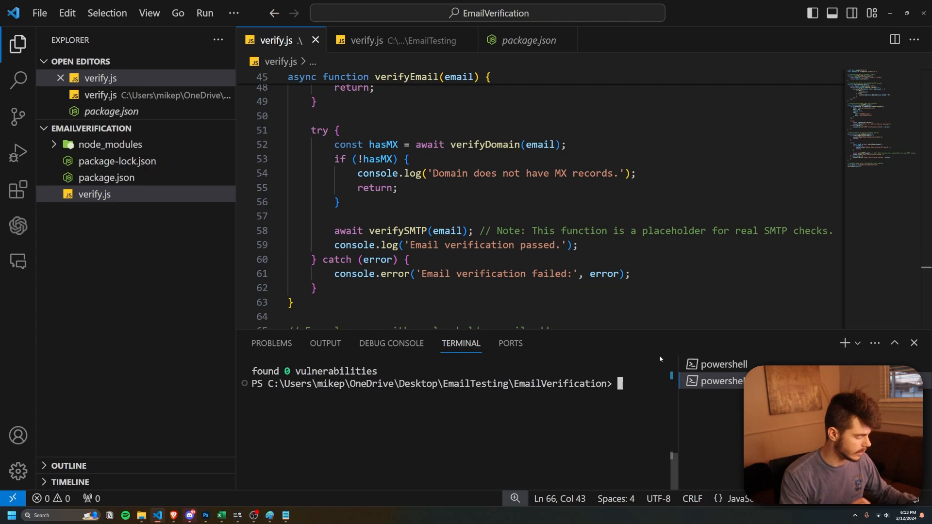
Run node verify.js, then rerun it after editing the test address's domain
{"action": "type", "text": "node verify.js"}
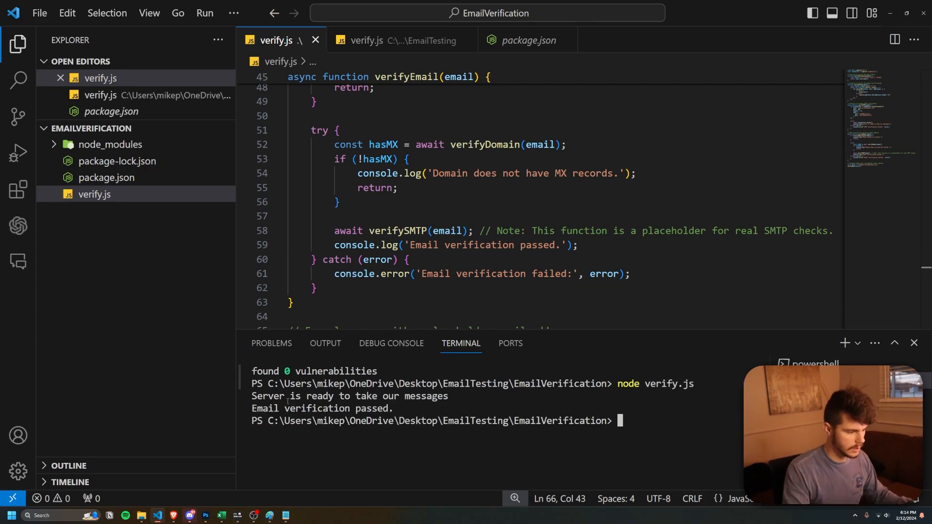
{"action": "left_click_drag", "start_coordinate": [252, 409], "coordinate": [324, 408]}
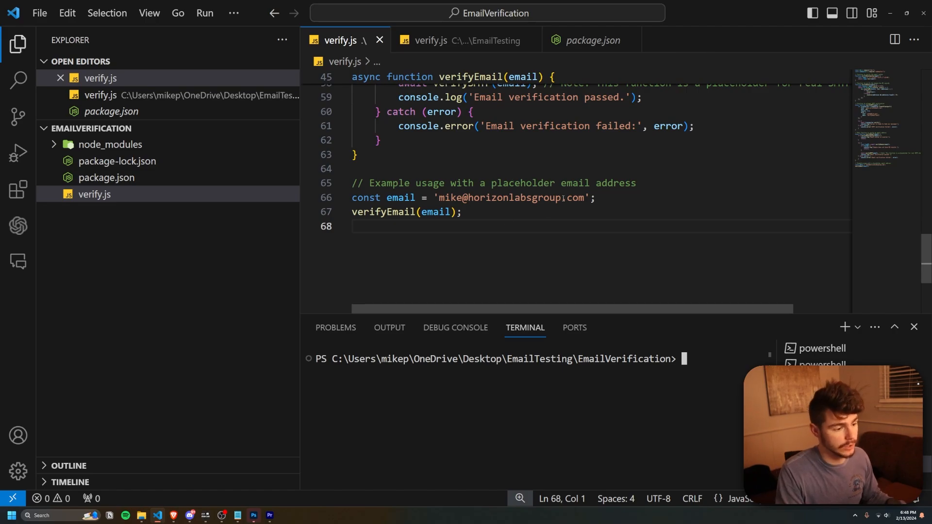
{"action": "double_click", "coordinate": [509, 197]}
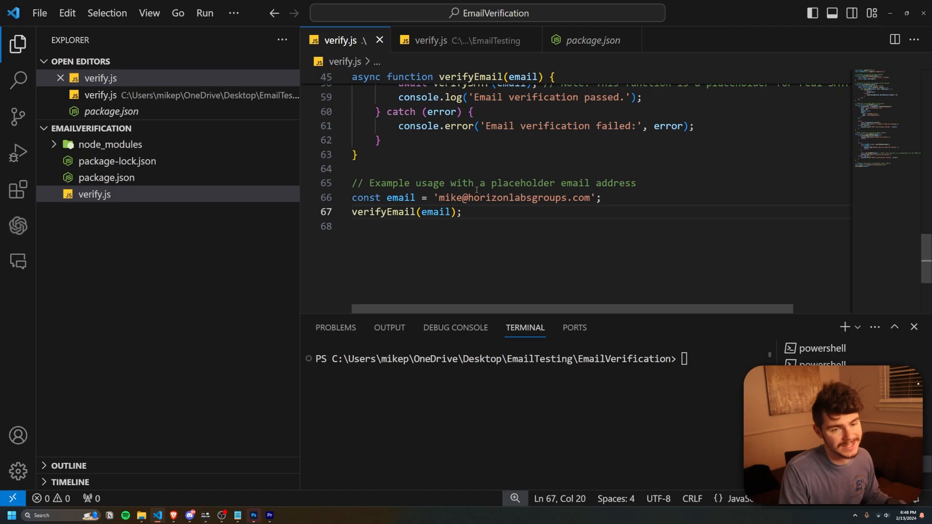
{"action": "type", "text": "node verify.js"}
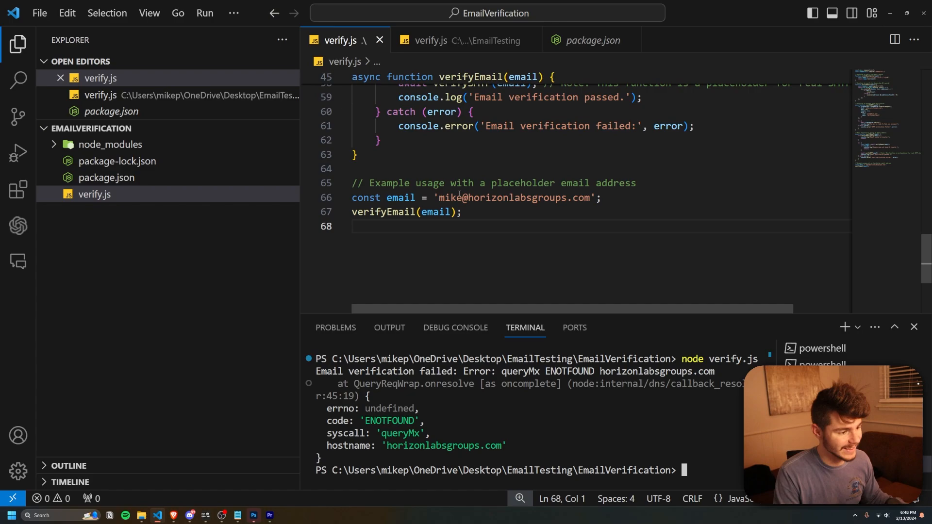
Replace the test email address and rerun verify.js, getting a no MX records result
{"action": "left_click_drag", "start_coordinate": [438, 197], "coordinate": [567, 197]}
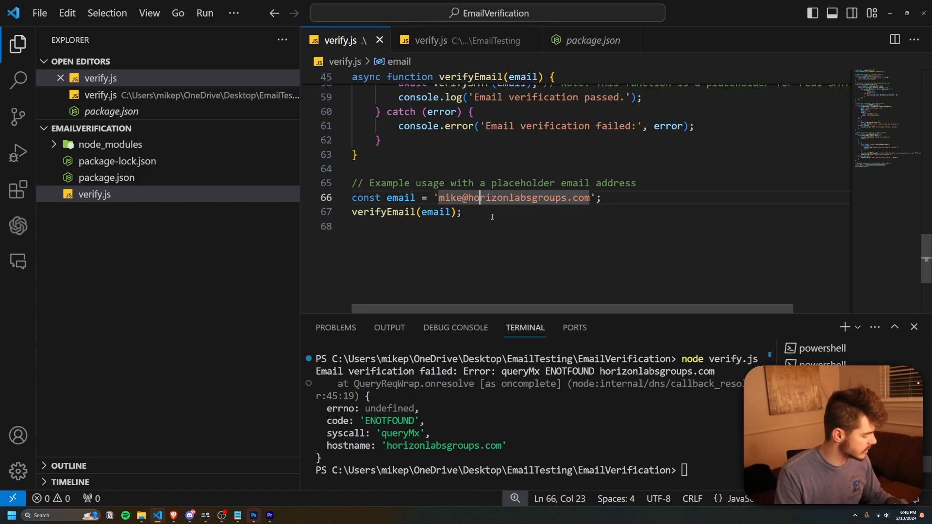
{"action": "type", "text": "#"}
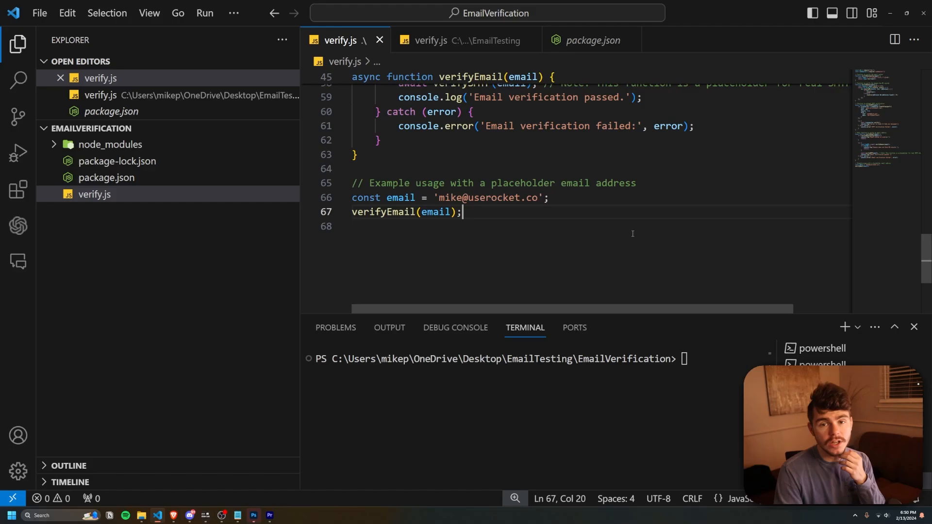
{"action": "double_click", "coordinate": [481, 198]}
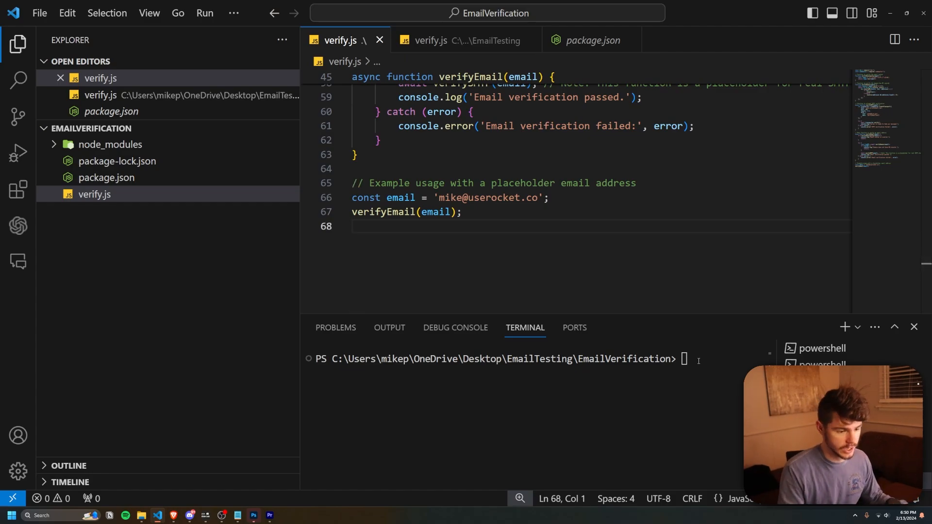
{"action": "type", "text": "node verify.js"}
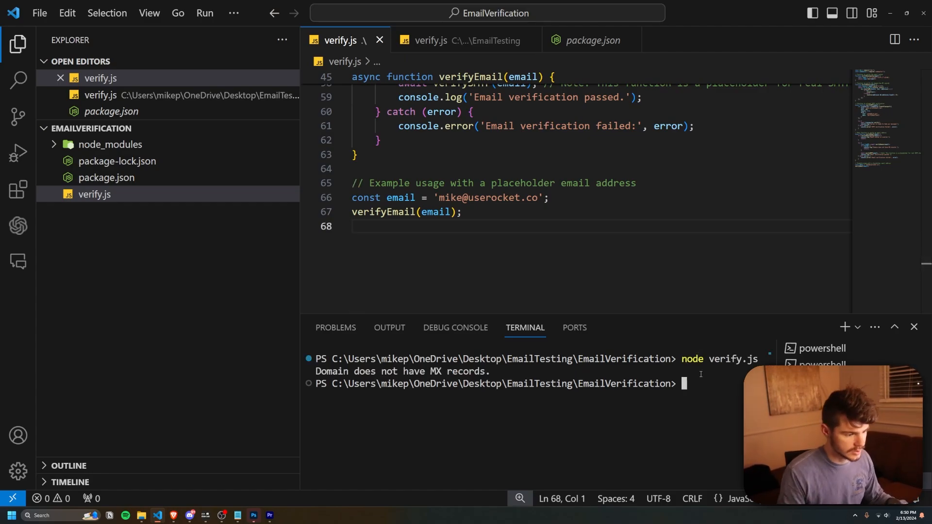
{"action": "left_click_drag", "start_coordinate": [316, 371], "coordinate": [501, 371]}
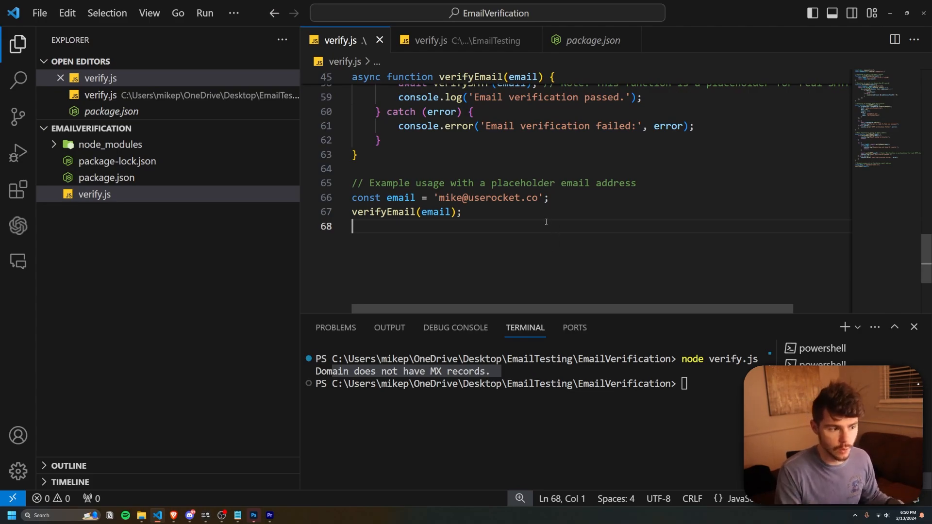
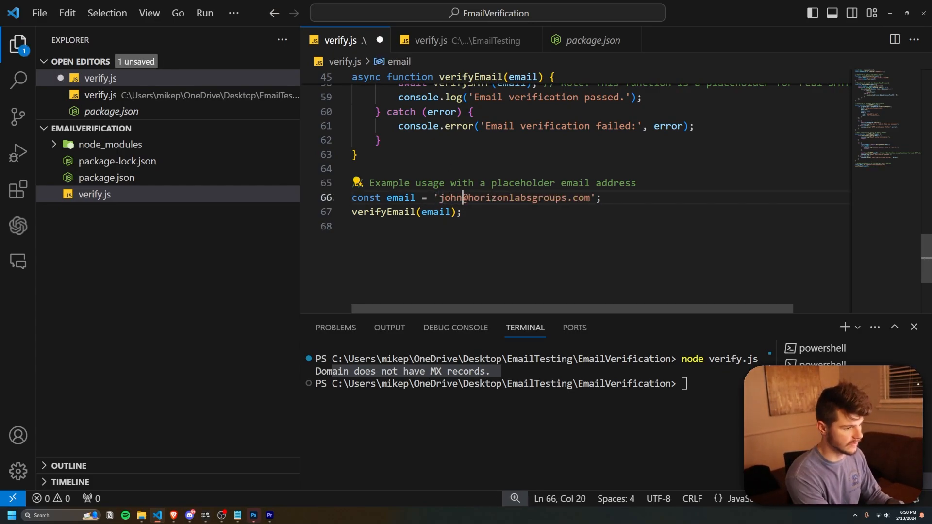
{"action": "key", "text": "ctrl+s"}
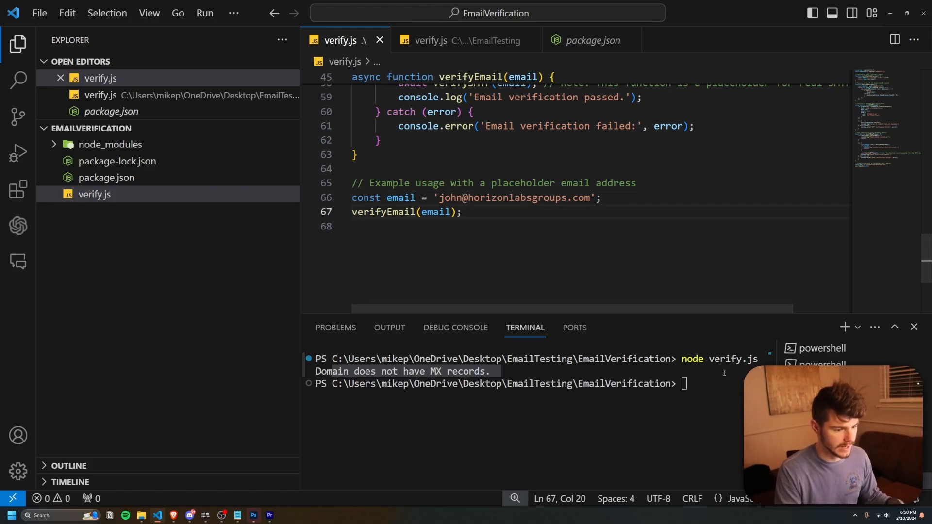
Rerun verify.js to confirm it passes, then select the test email and all code
{"action": "type", "text": "node verify.js"}
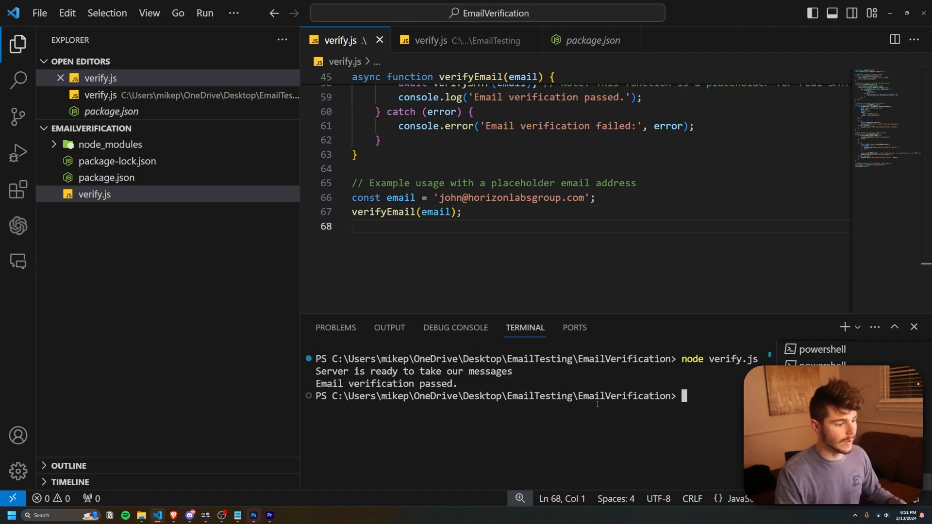
{"action": "left_click_drag", "start_coordinate": [316, 371], "coordinate": [457, 384]}
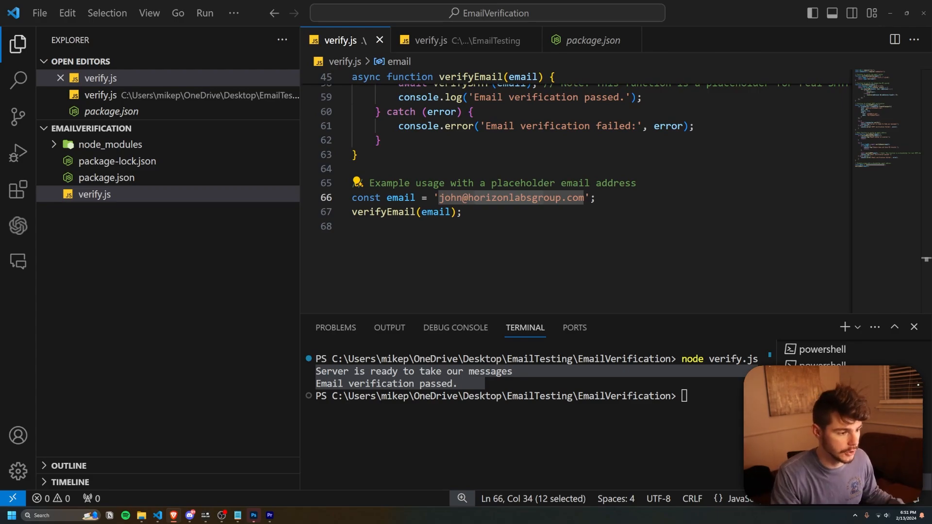
{"action": "double_click", "coordinate": [451, 197]}
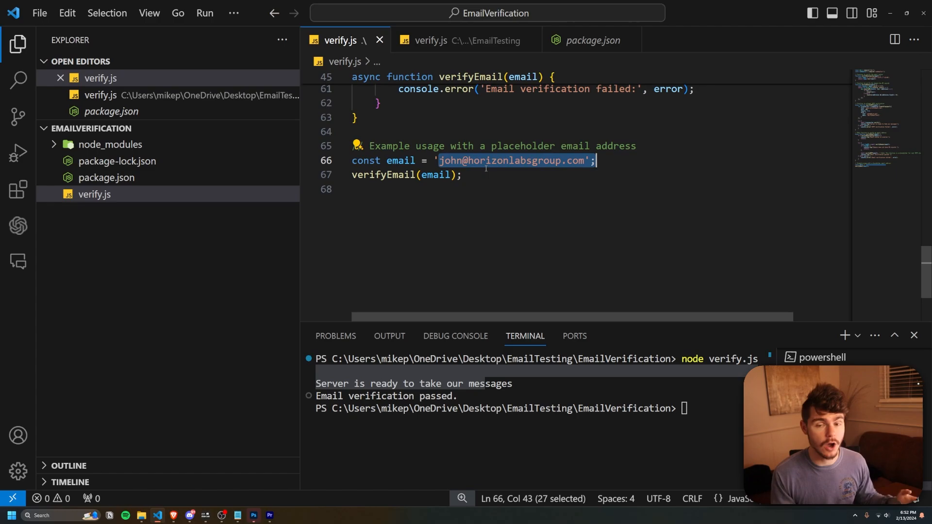
{"action": "key", "text": "ctrl+a"}
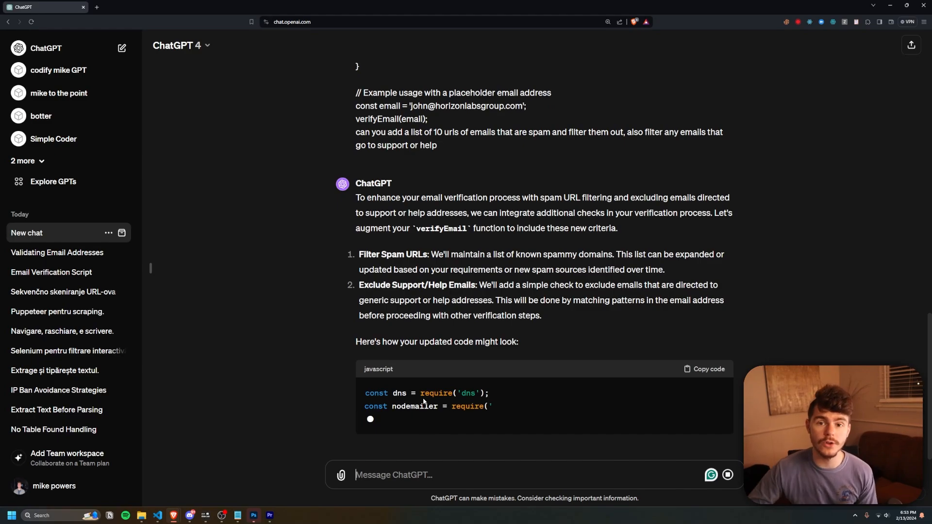
Scroll through ChatGPT's updated script and highlight the spam domains list
{"action": "scroll", "scroll_direction": "down", "scroll_amount": 3}
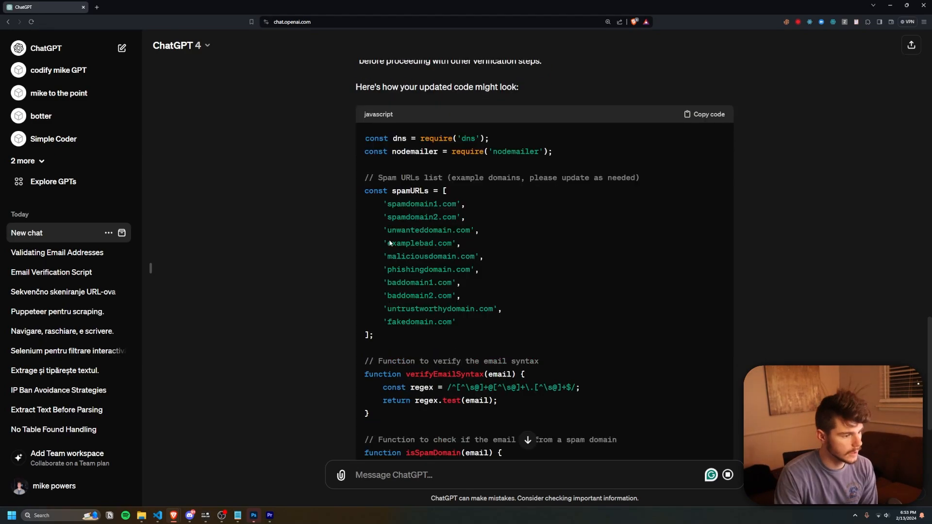
{"action": "left_click_drag", "start_coordinate": [373, 191], "coordinate": [470, 256]}
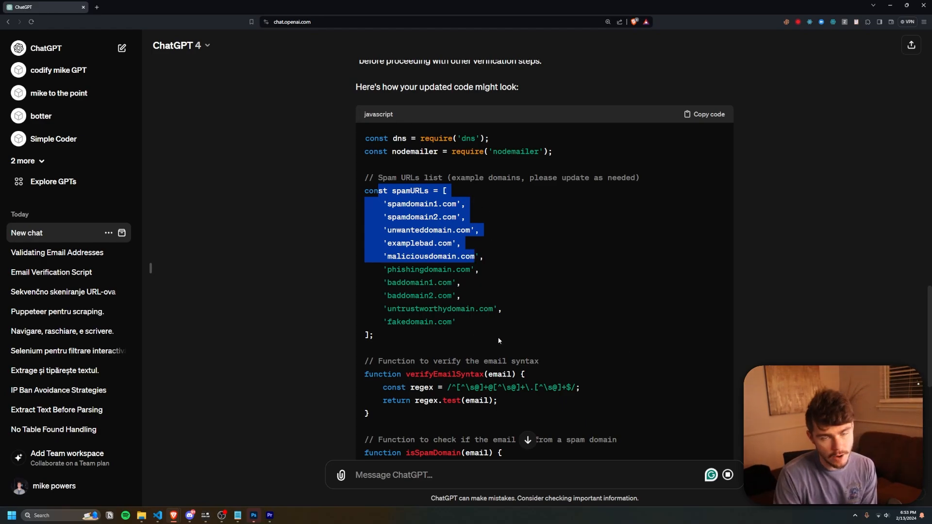
{"action": "scroll", "scroll_direction": "down", "scroll_amount": 3}
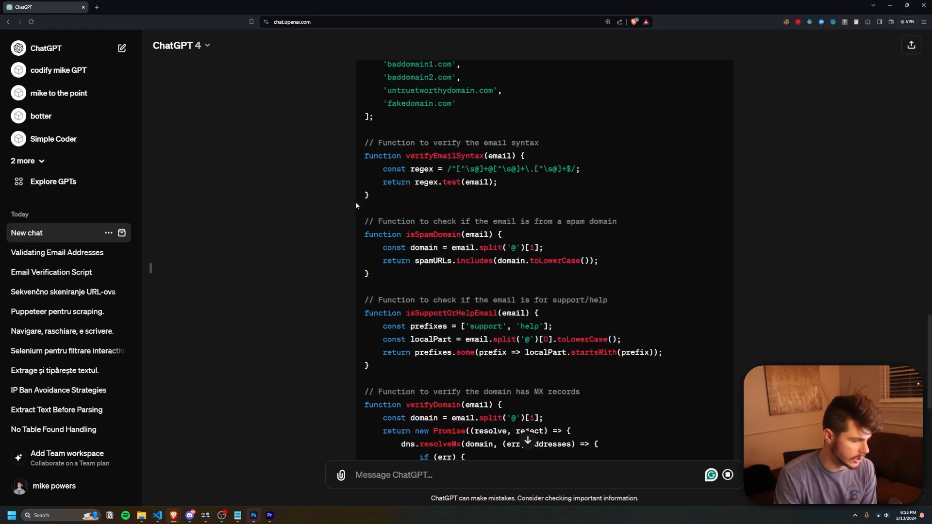
{"action": "scroll", "scroll_direction": "down", "scroll_amount": 3}
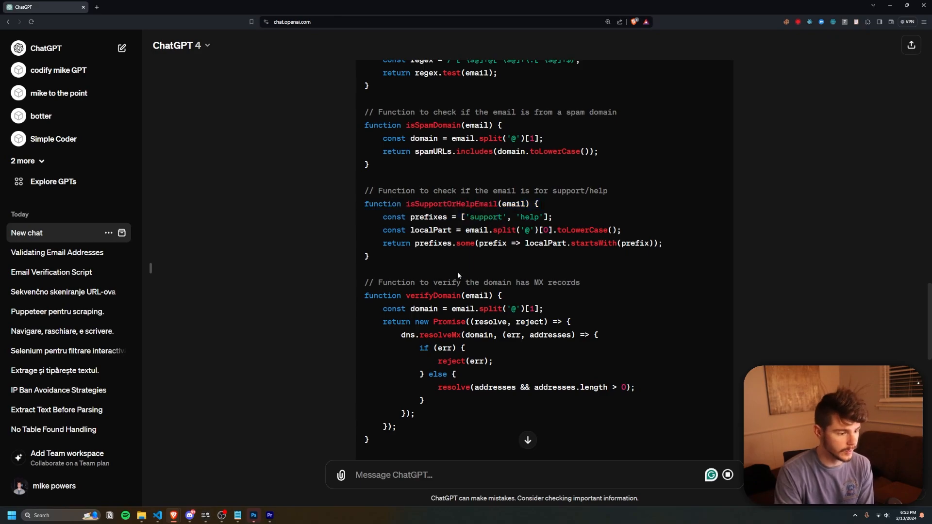
{"action": "scroll", "scroll_direction": "down", "scroll_amount": 3}
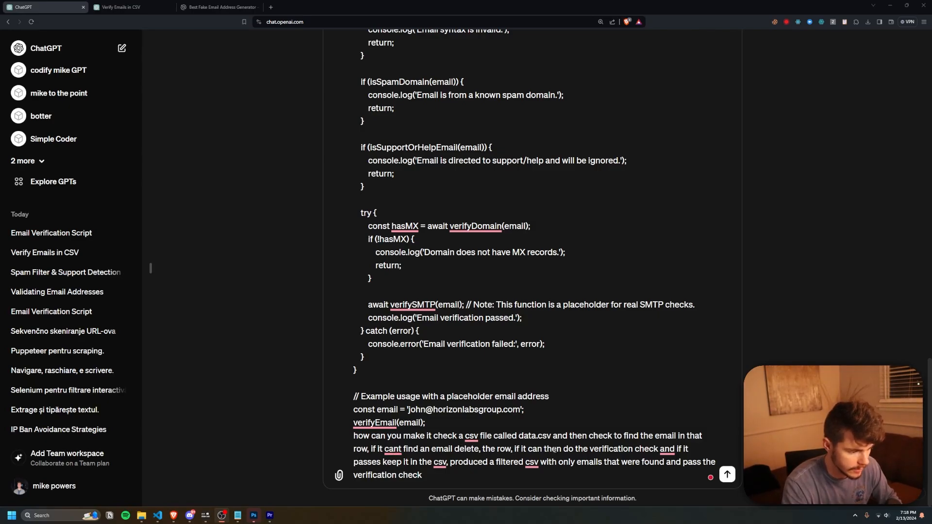
{"action": "mouse_move", "coordinate": [387, 468]}
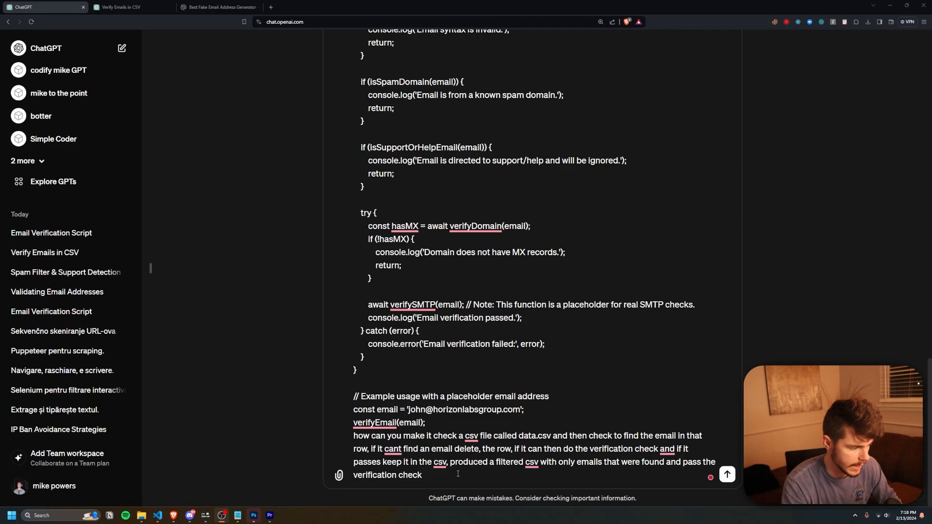
Send ChatGPT the code with a request to filter data.csv rows into filtered_data.csv
{"action": "left_click", "coordinate": [726, 474]}
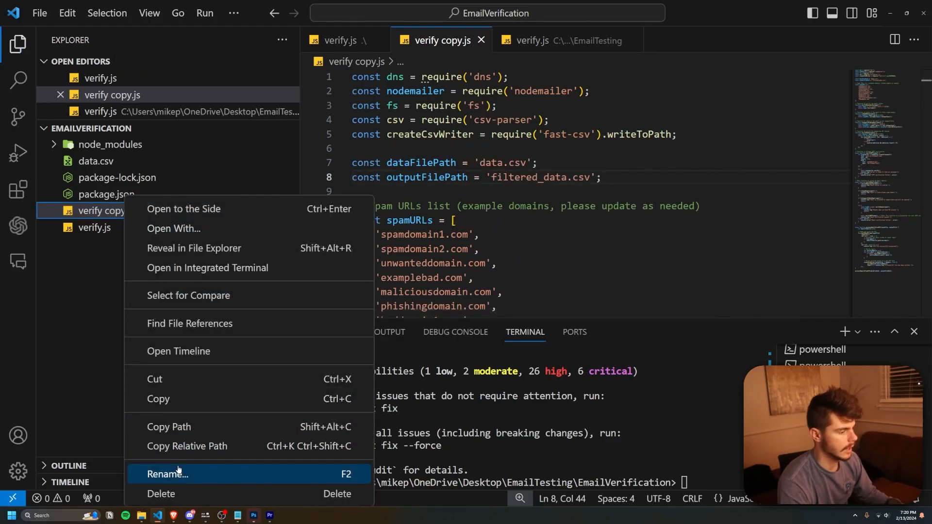
Rename 'verify copy.js' to v2.js, review its code, and run node v2.js
{"action": "left_click", "coordinate": [168, 474]}
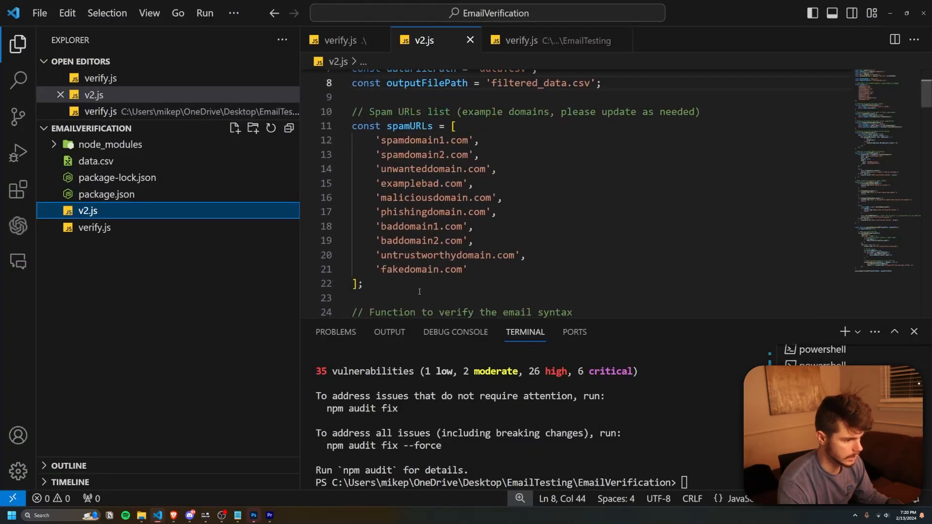
{"action": "scroll", "scroll_direction": "down", "scroll_amount": 3}
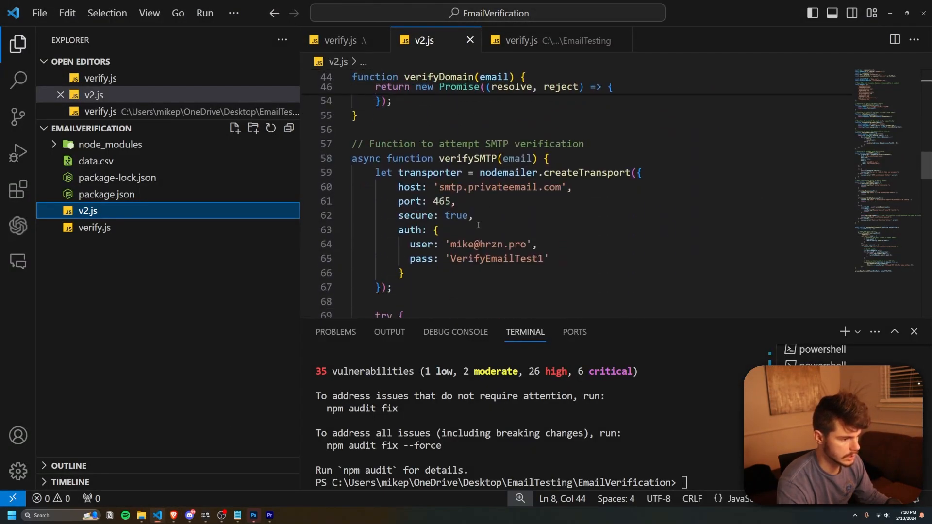
{"action": "scroll", "scroll_direction": "down", "scroll_amount": 3}
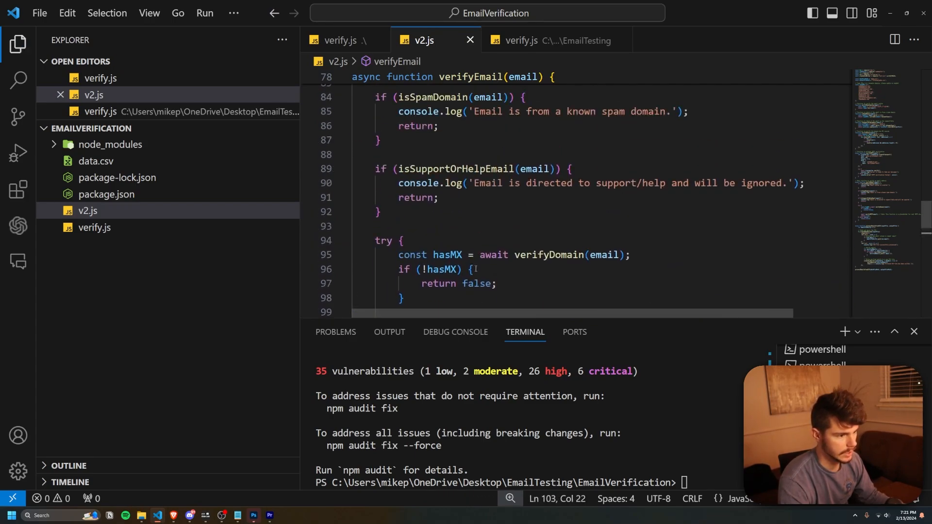
{"action": "scroll", "scroll_direction": "down", "scroll_amount": 3}
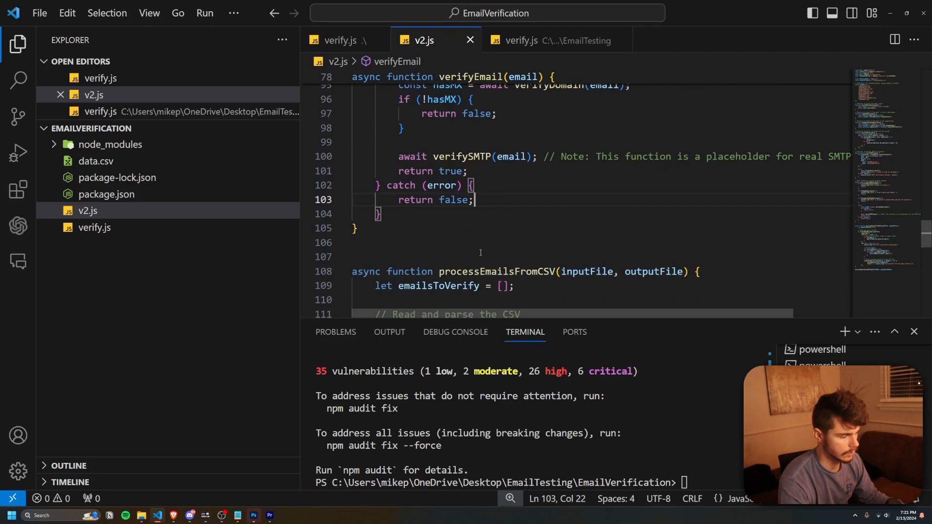
{"action": "scroll", "scroll_direction": "up", "scroll_amount": 3}
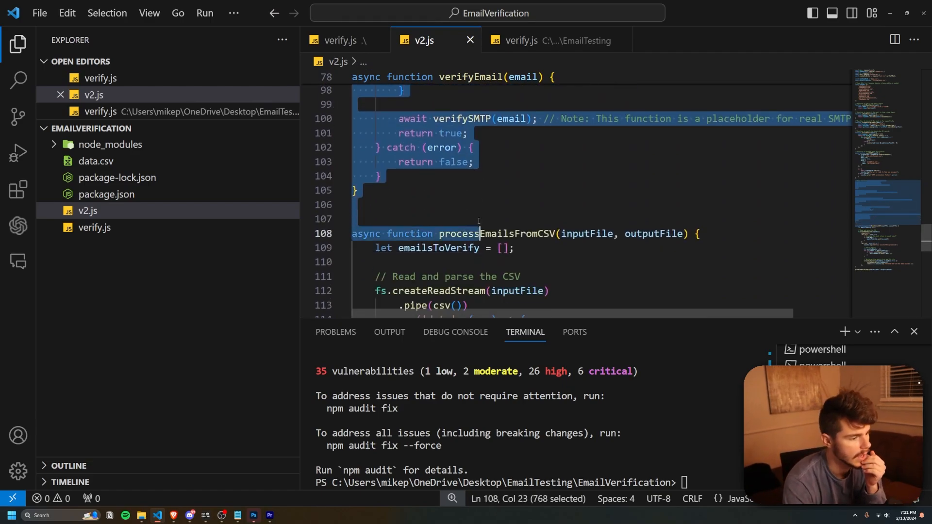
{"action": "scroll", "scroll_direction": "down", "scroll_amount": 3}
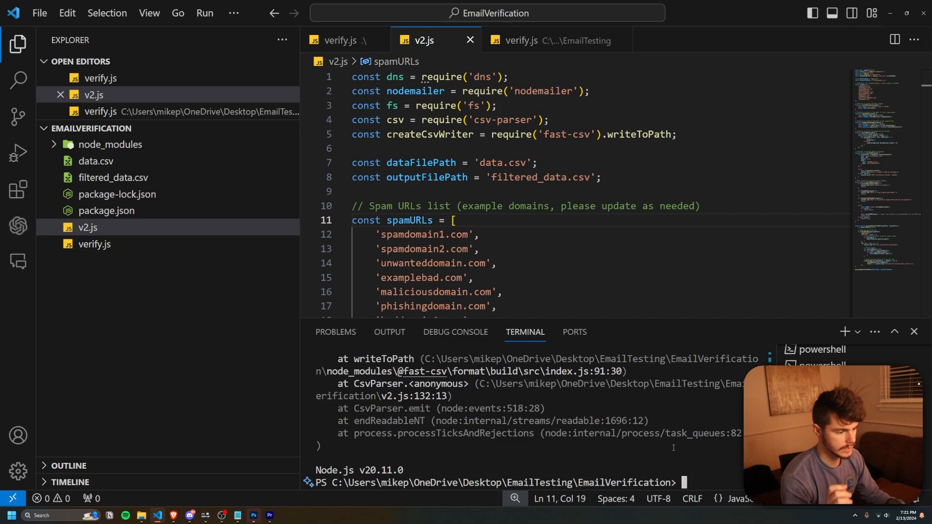
{"action": "type", "text": "node v2.js"}
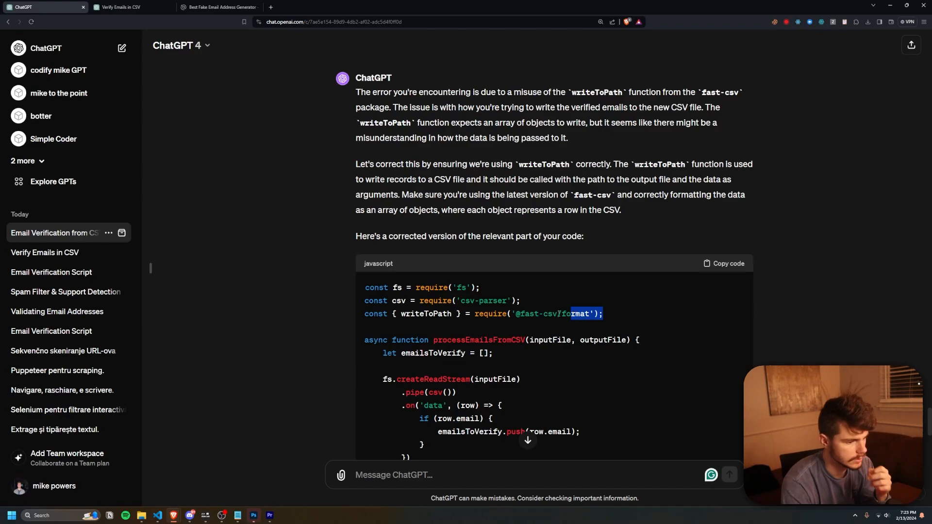
Apply ChatGPT's writeToPath fix to v2.js and rerun node v2.js
{"action": "scroll", "scroll_direction": "down", "scroll_amount": 3}
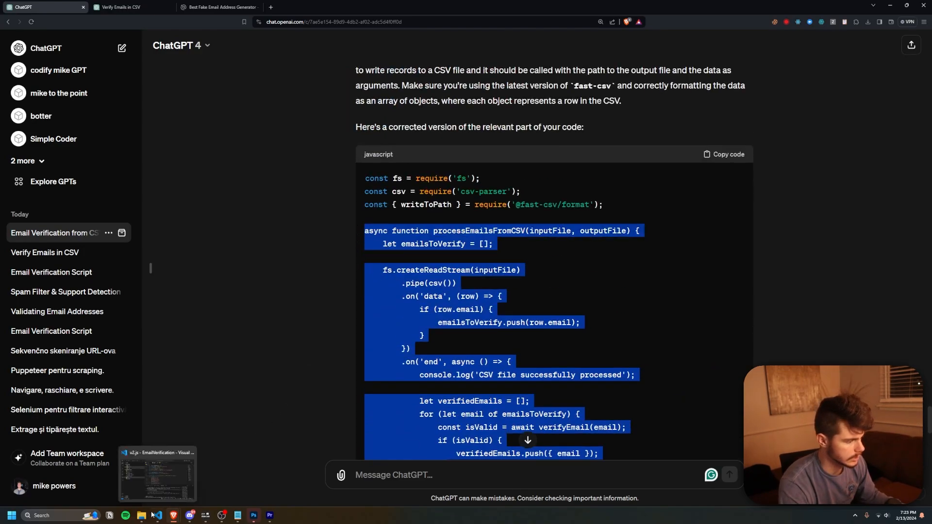
{"action": "left_click", "coordinate": [157, 473]}
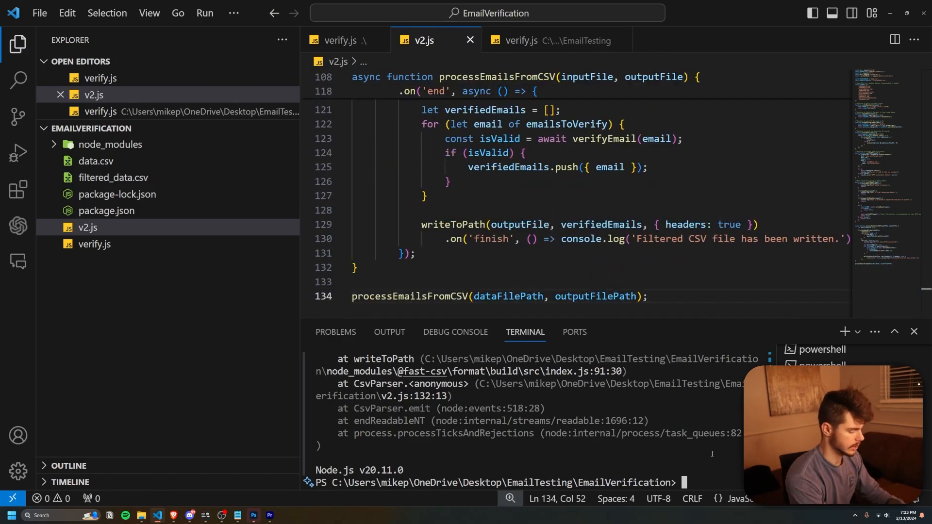
{"action": "type", "text": "node v2.js"}
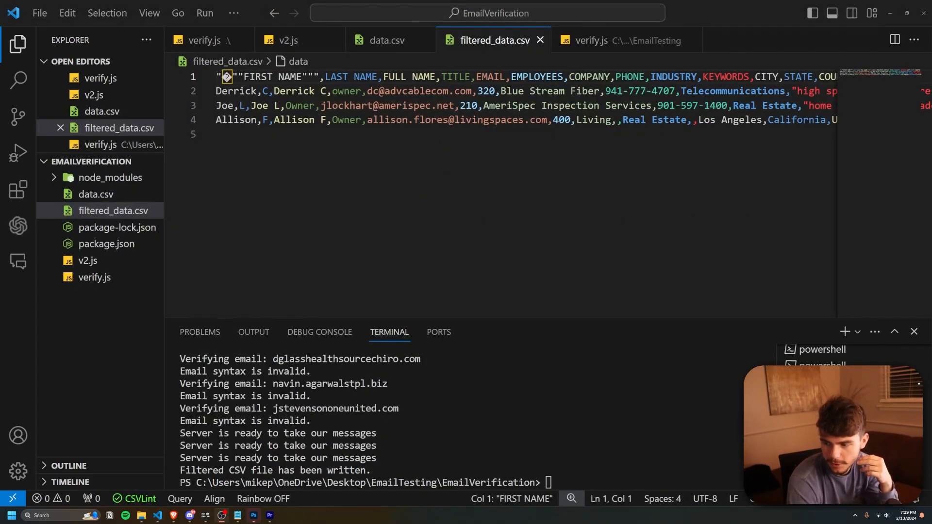
Compare data.csv with filtered_data.csv, then bring up the data2.csv contact list
{"action": "left_click", "coordinate": [382, 40]}
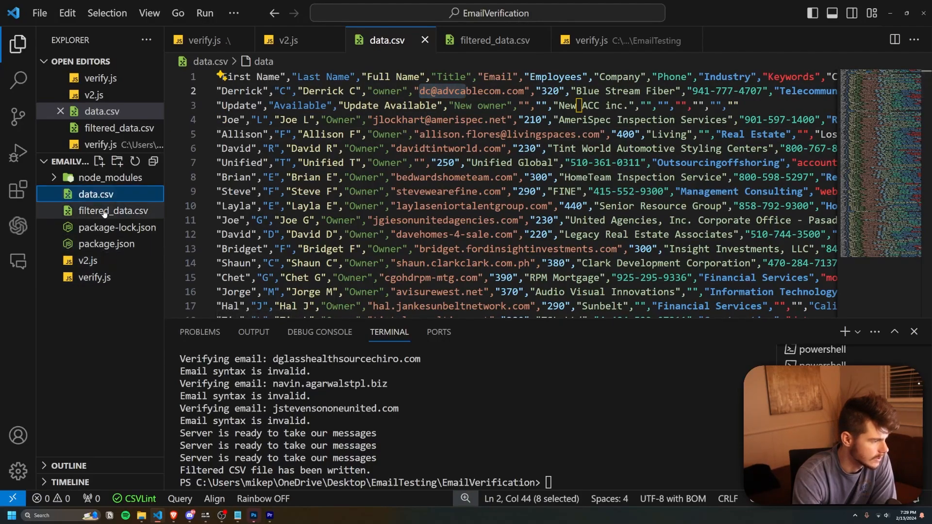
{"action": "left_click", "coordinate": [491, 40]}
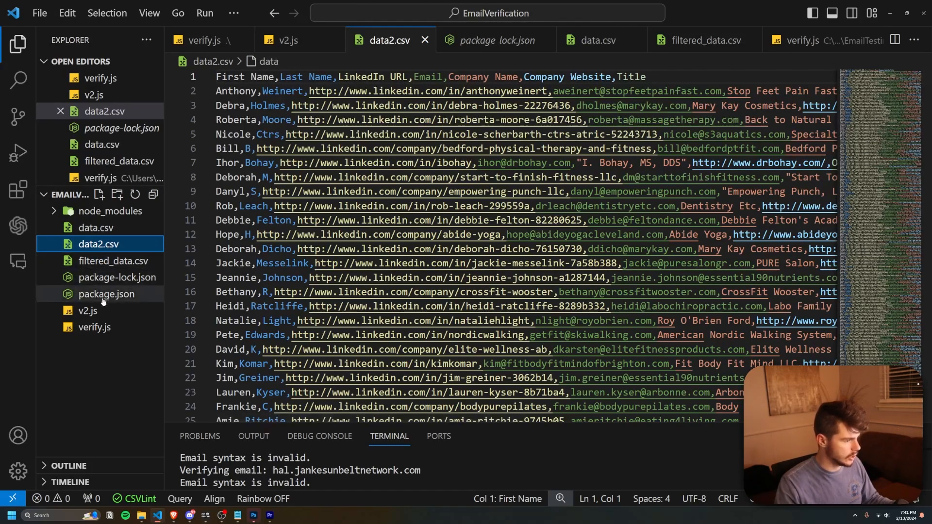
{"action": "left_click", "coordinate": [287, 39]}
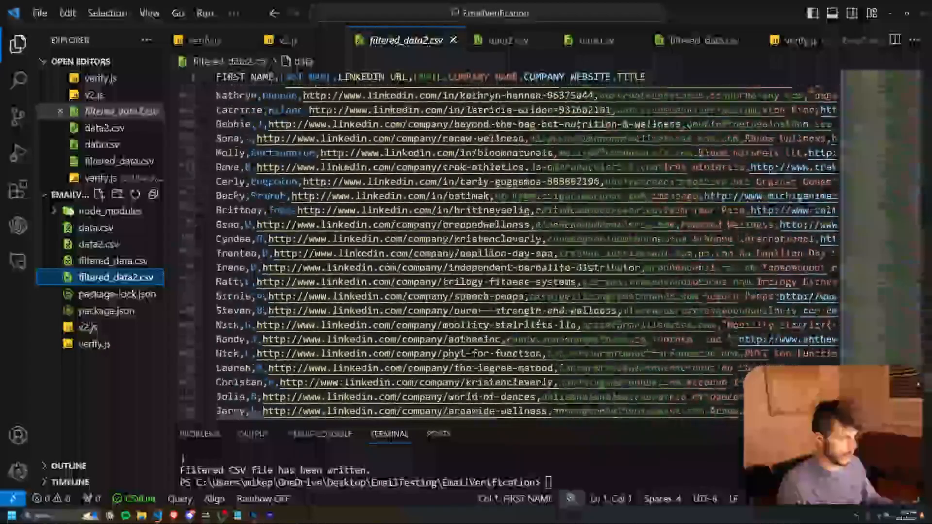
Scroll filtered_data2.csv to its 506-row end, then reopen data2.csv to compare row counts
{"action": "scroll", "scroll_direction": "down", "scroll_amount": 3}
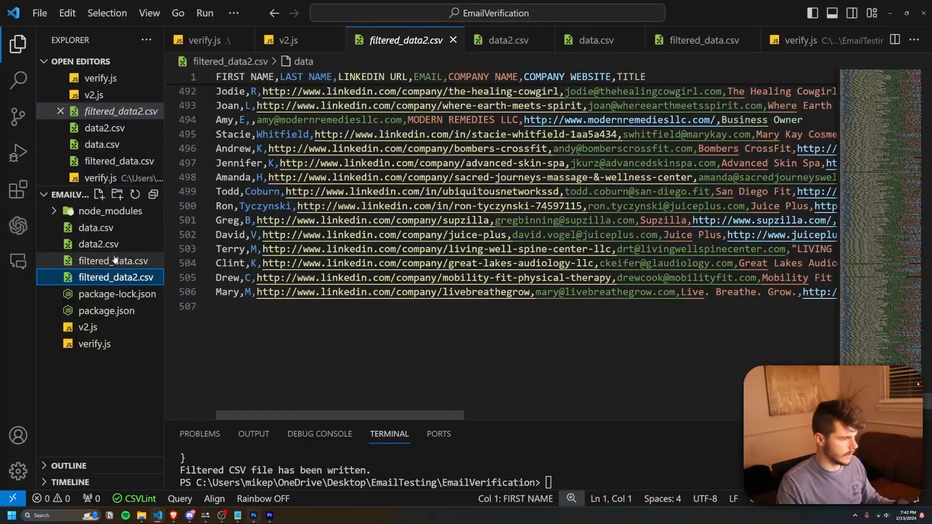
{"action": "left_click", "coordinate": [504, 40]}
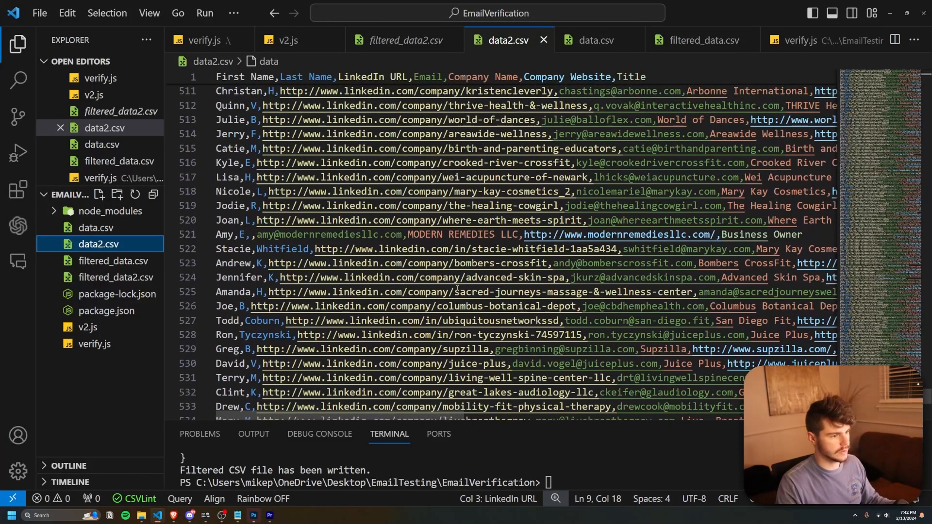
{"action": "scroll", "scroll_direction": "up", "scroll_amount": 3}
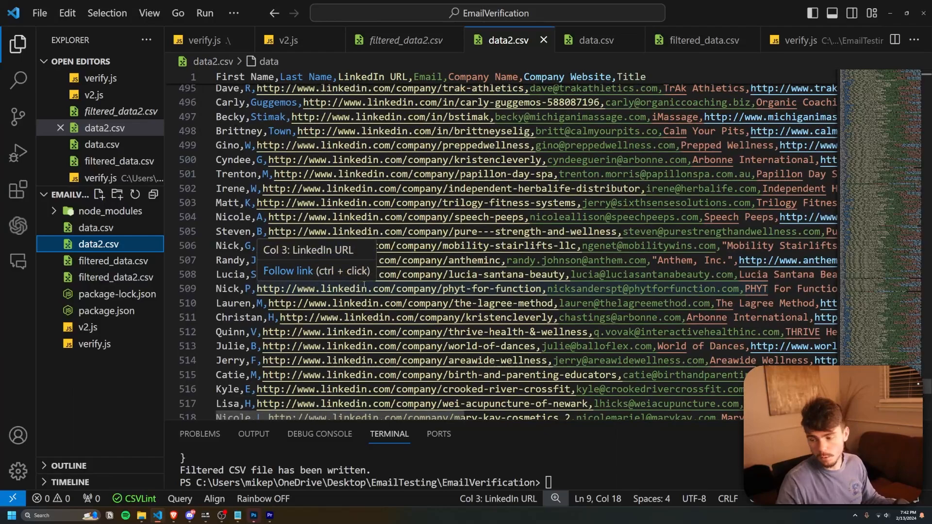